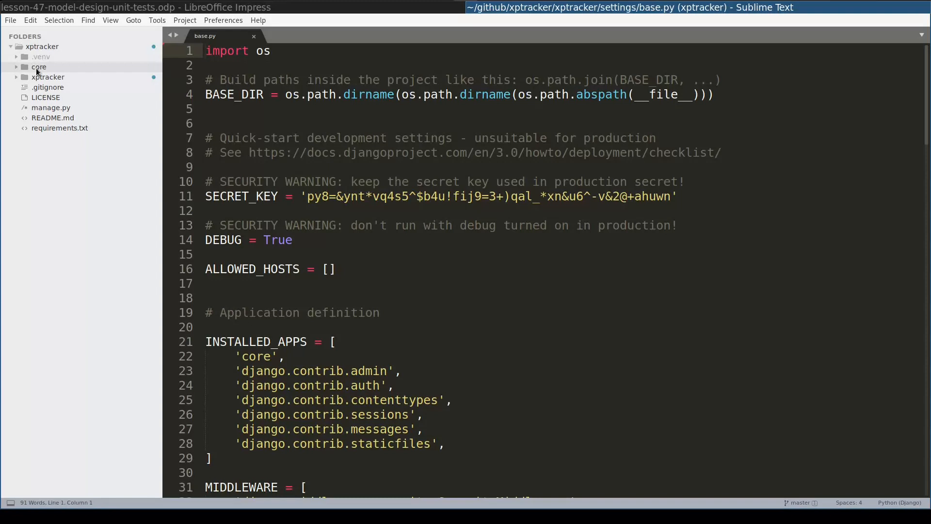
Highlight the core app in installed apps, expand the project folders and open core/models.py
double_click(256, 355)
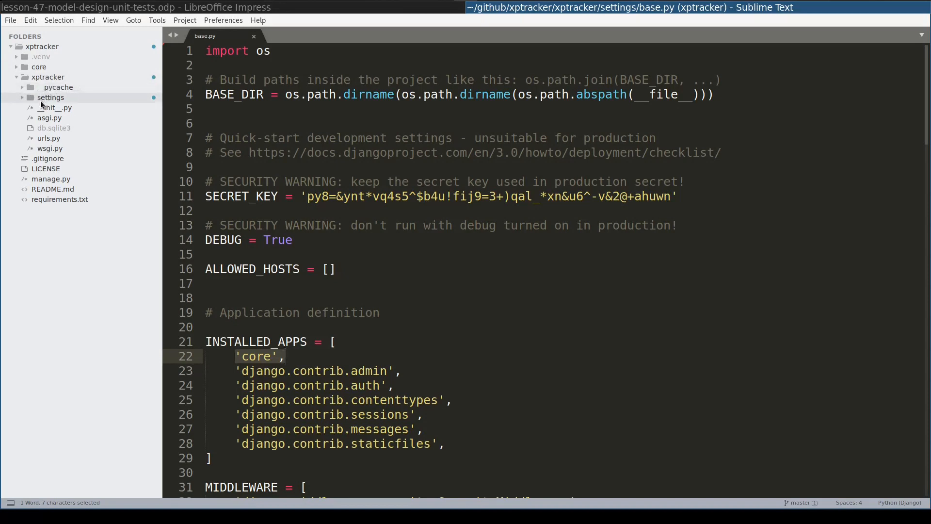
left_click(51, 97)
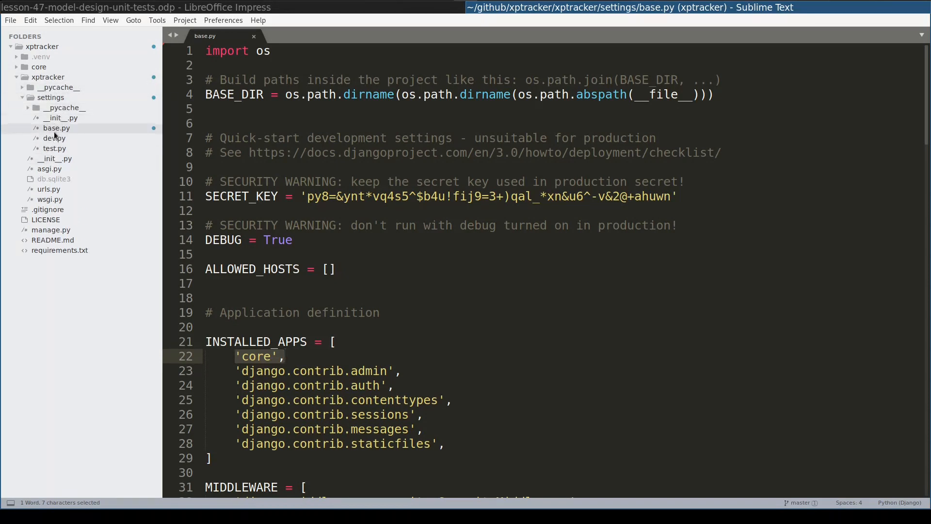
mouse_move(57, 148)
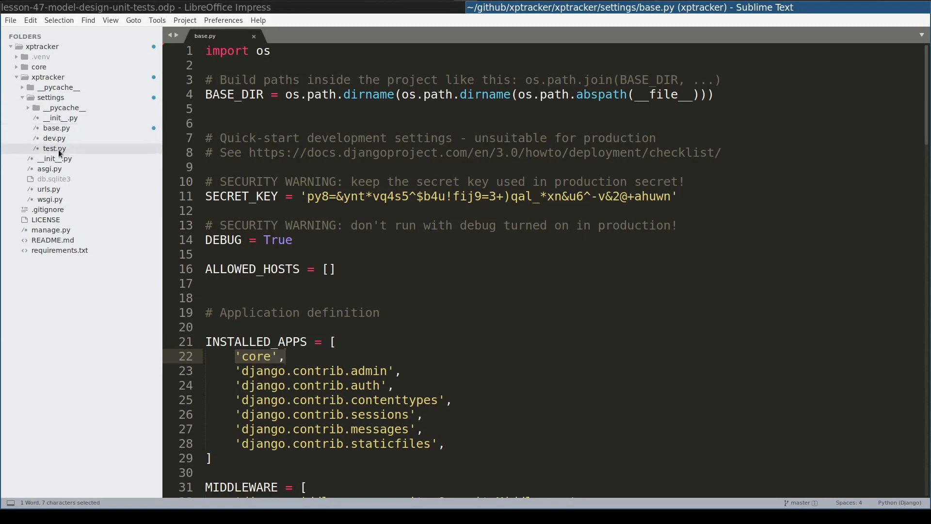
left_click(56, 127)
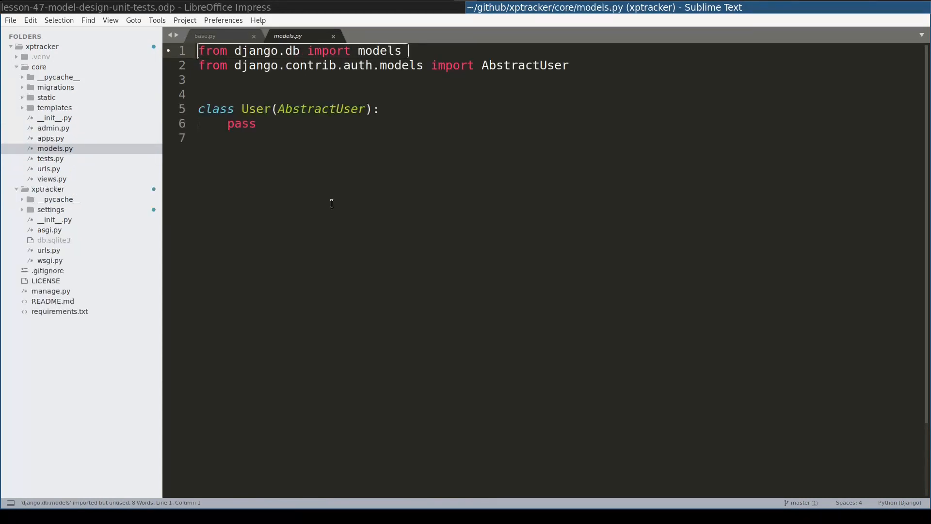
mouse_move(230, 174)
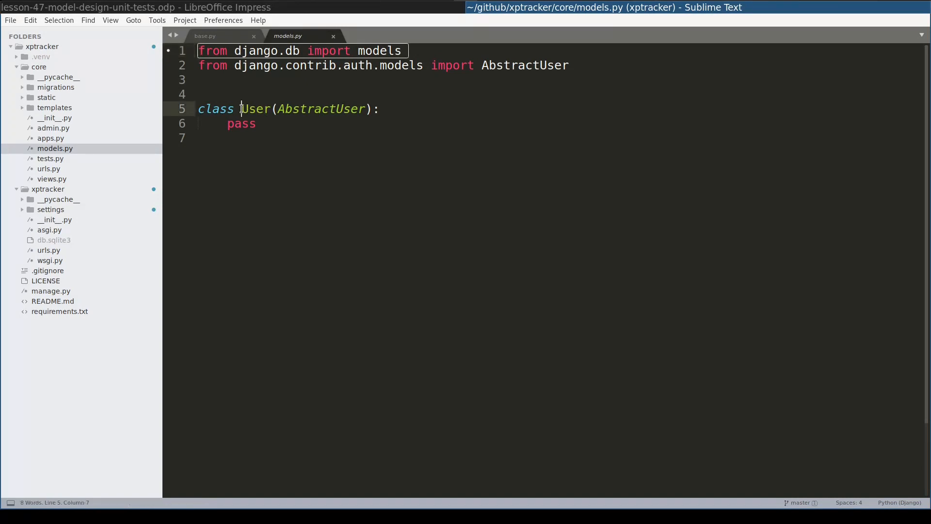
Highlight the User class in models.py, then show AUTH_USER_MODEL = 'core.User' in base.py
double_click(255, 108)
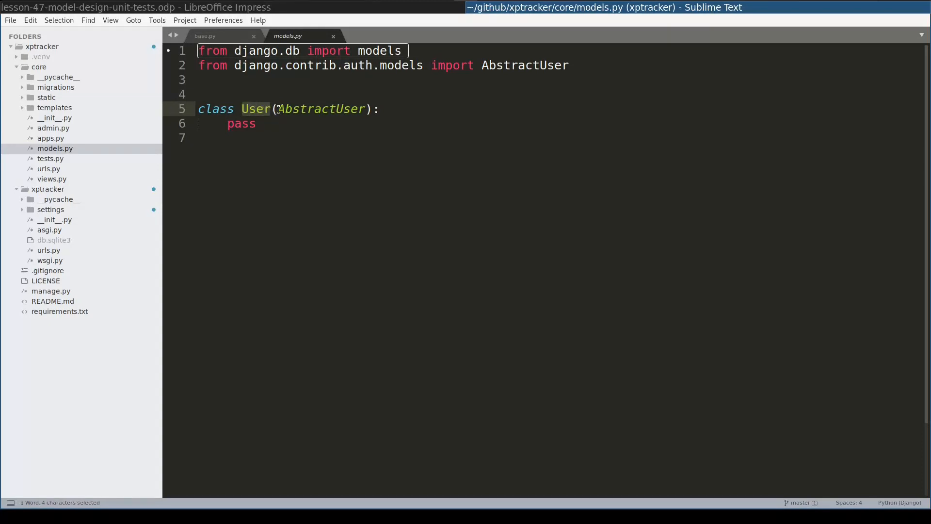
left_click_drag(275, 109, 360, 108)
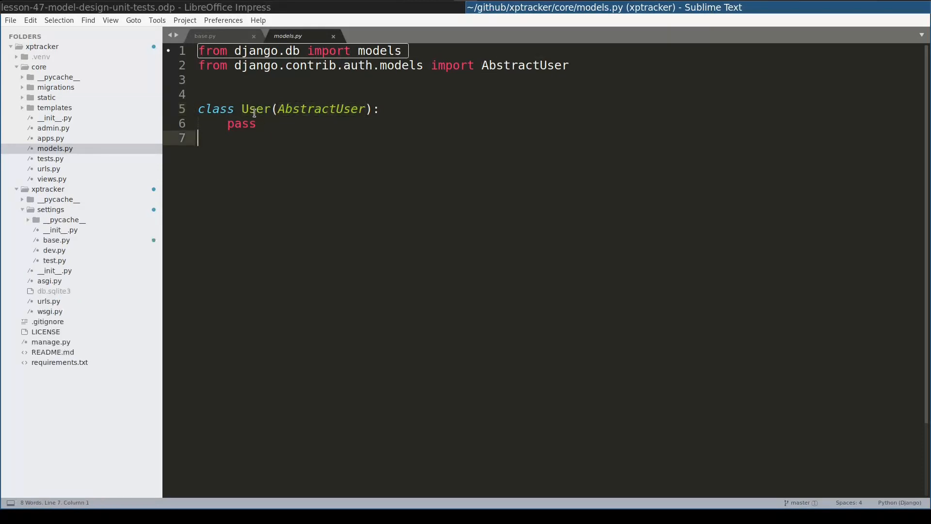
left_click_drag(199, 109, 256, 124)
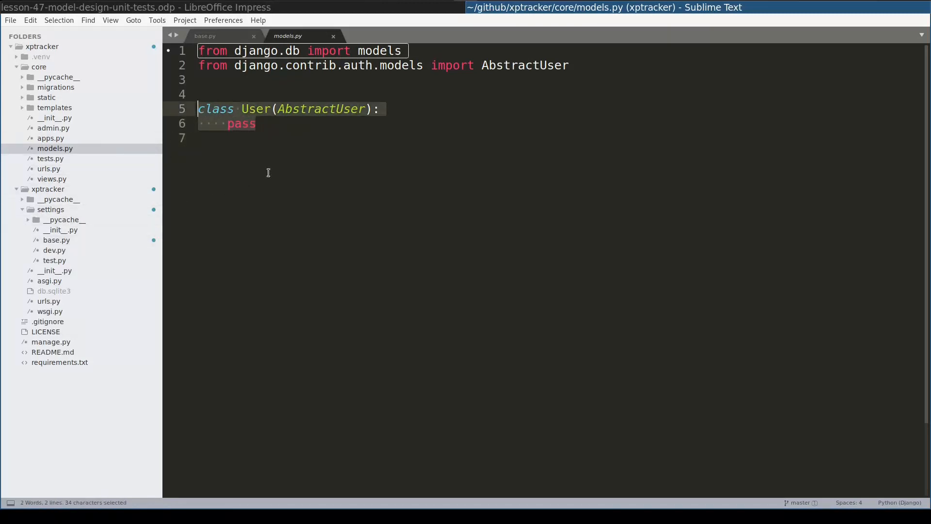
left_click(205, 35)
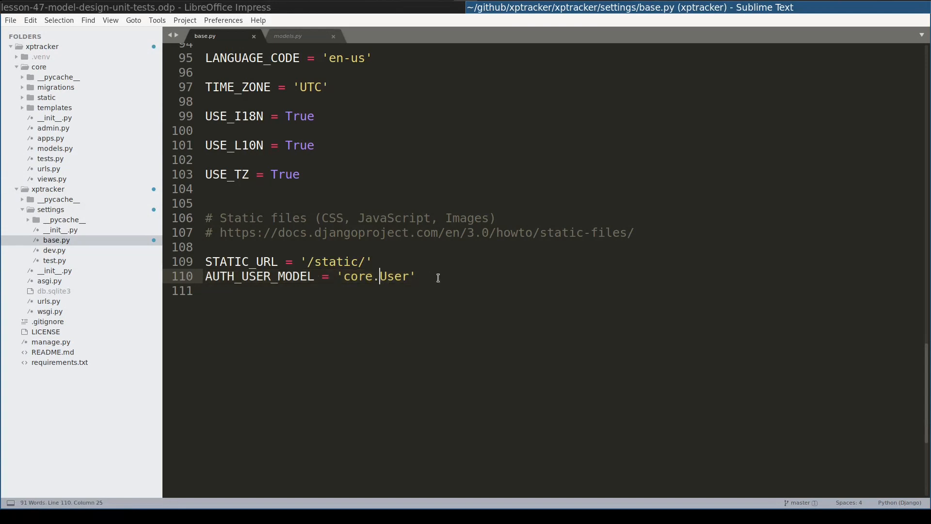
left_click(289, 36)
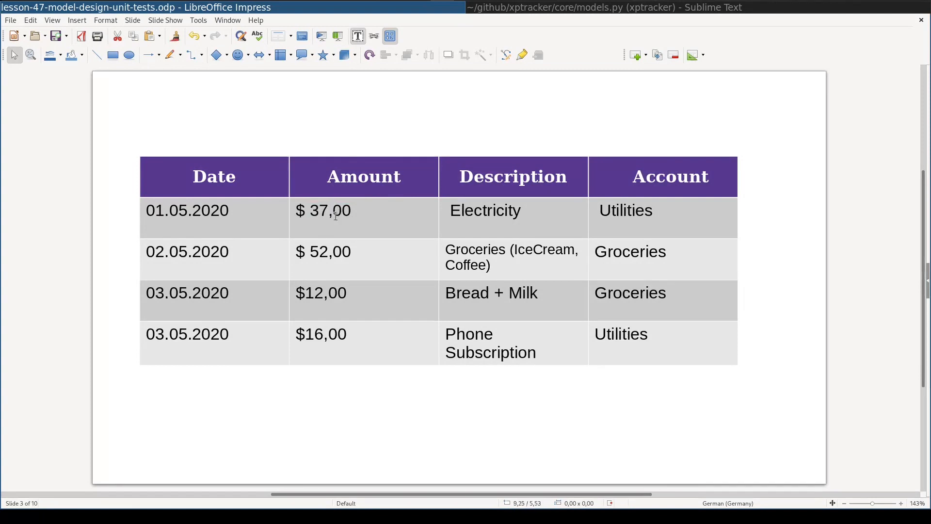
mouse_move(313, 120)
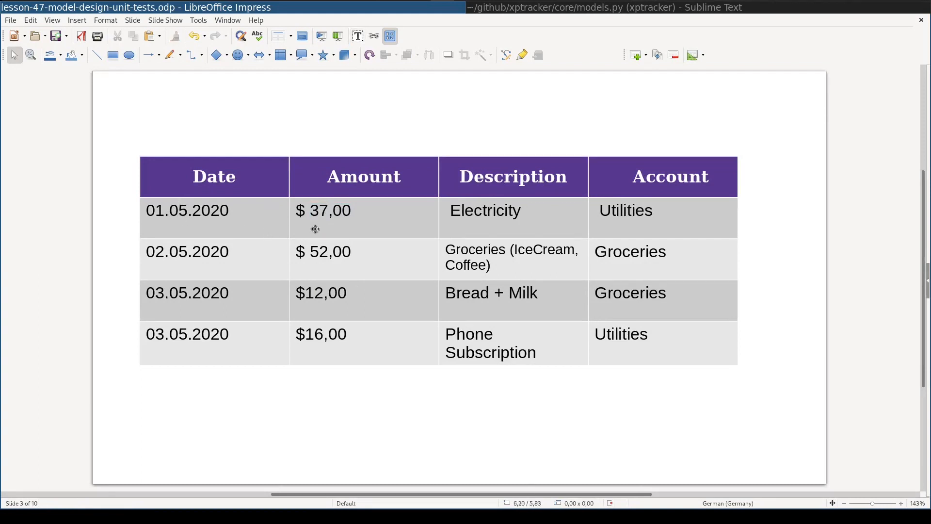
mouse_move(277, 217)
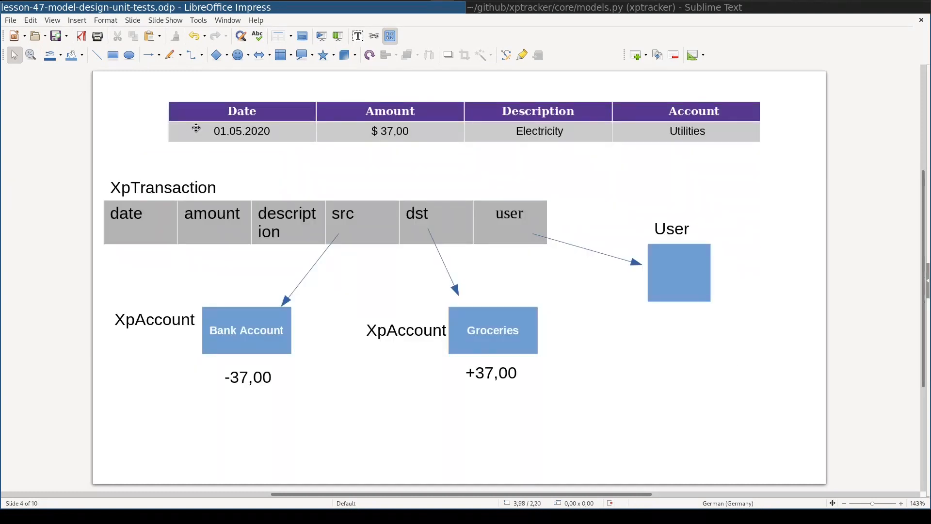
mouse_move(183, 179)
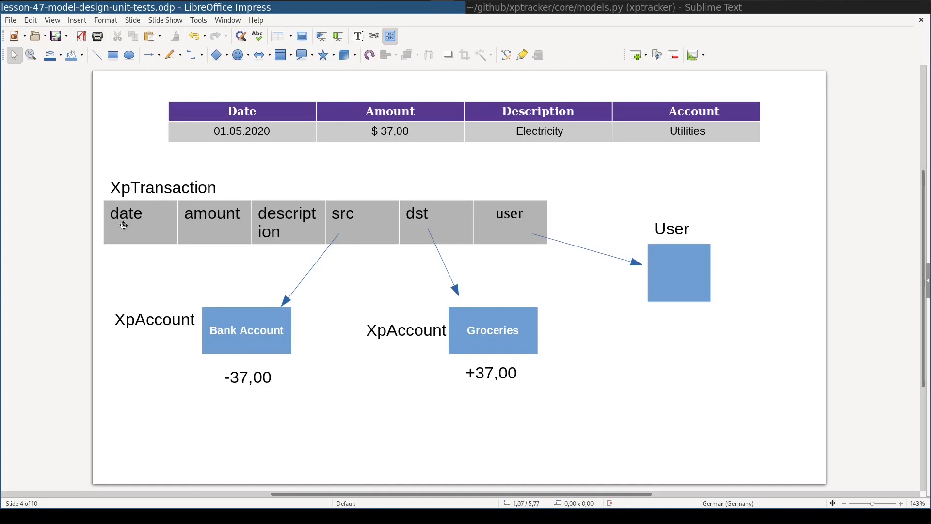
mouse_move(292, 221)
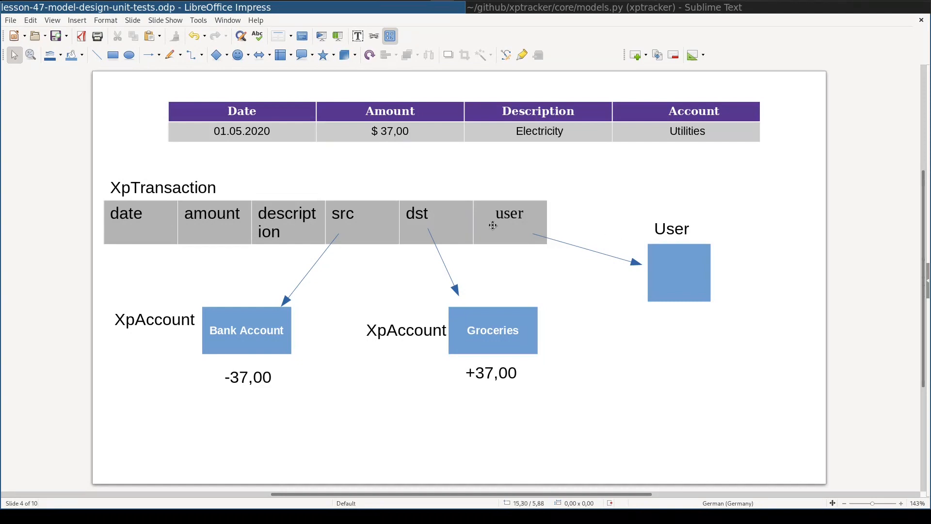
mouse_move(502, 219)
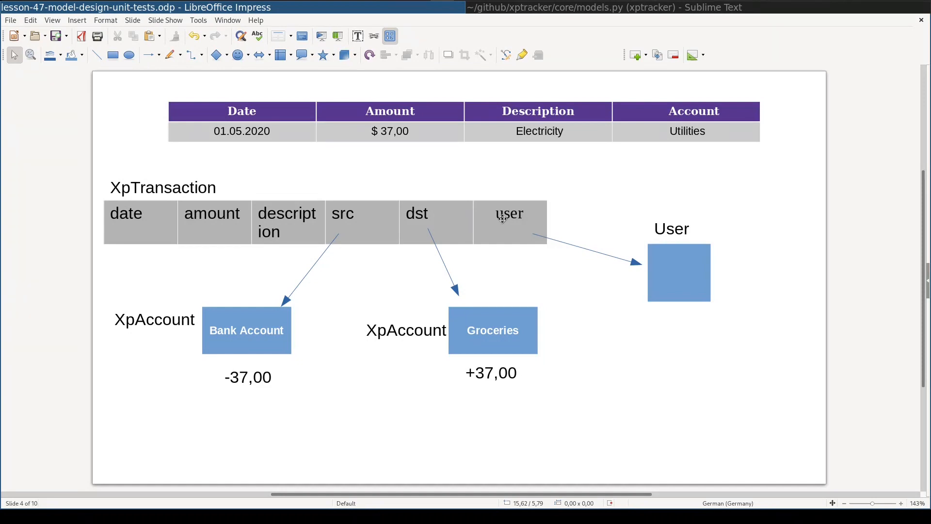
mouse_move(358, 204)
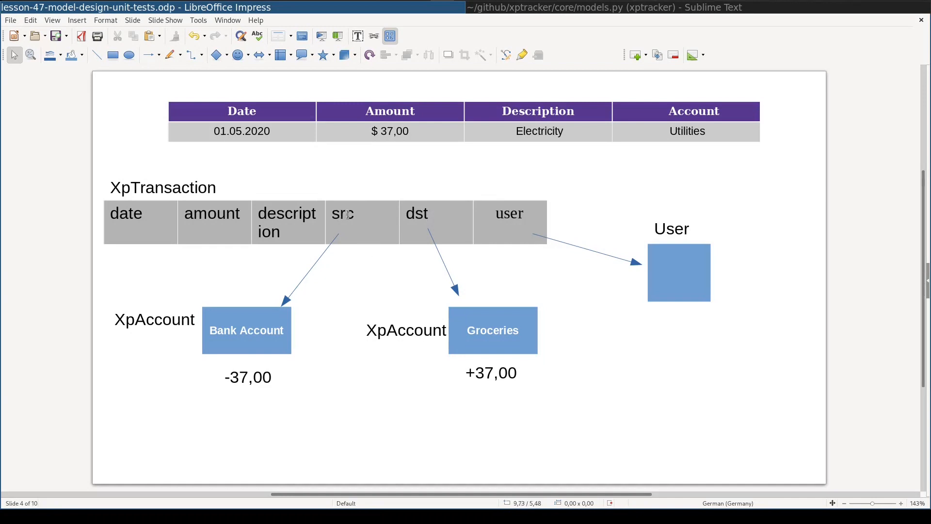
mouse_move(472, 291)
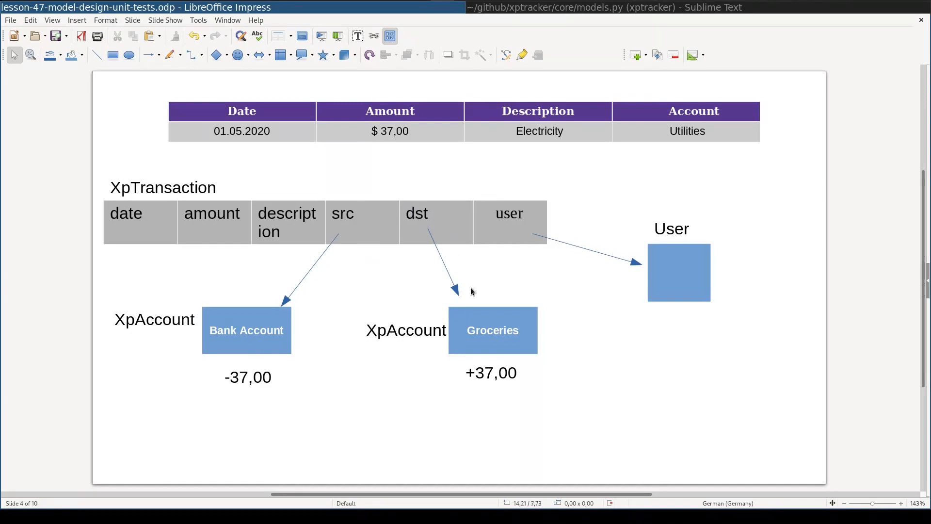
mouse_move(352, 367)
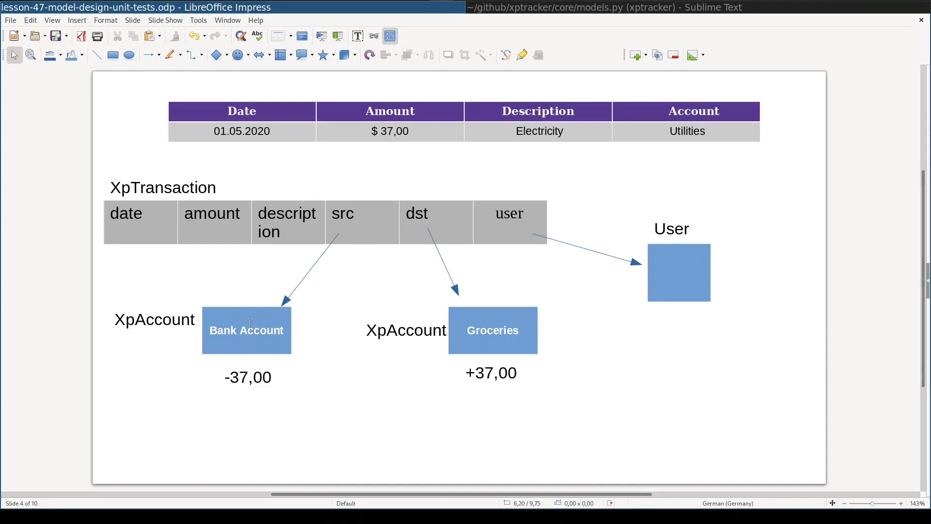
mouse_move(459, 381)
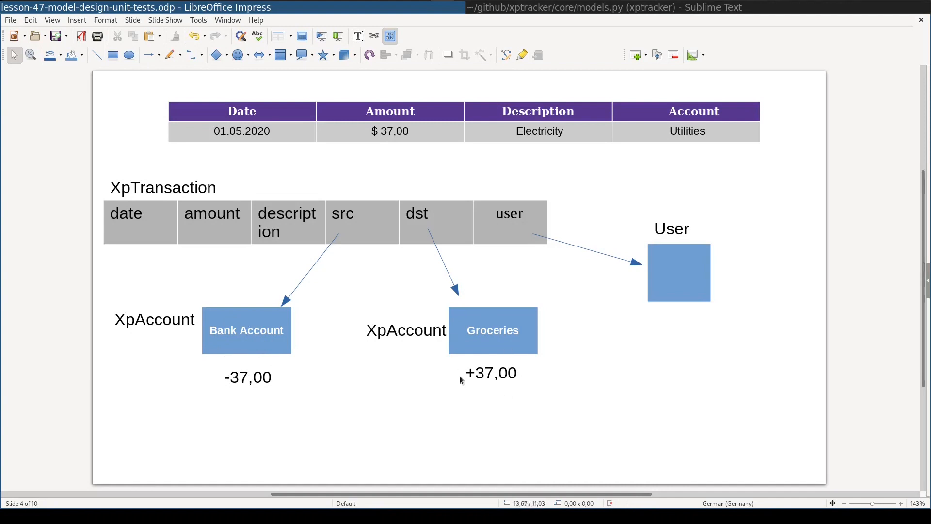
mouse_move(234, 360)
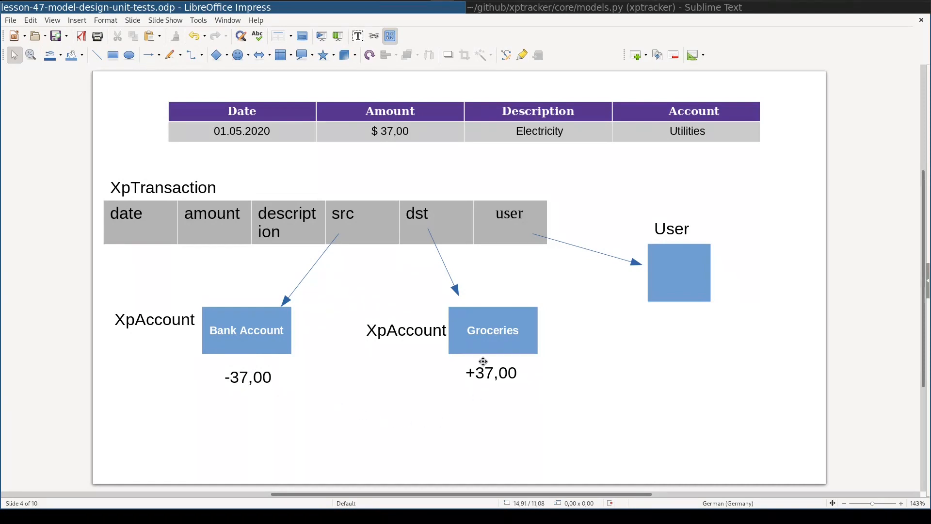
mouse_move(491, 378)
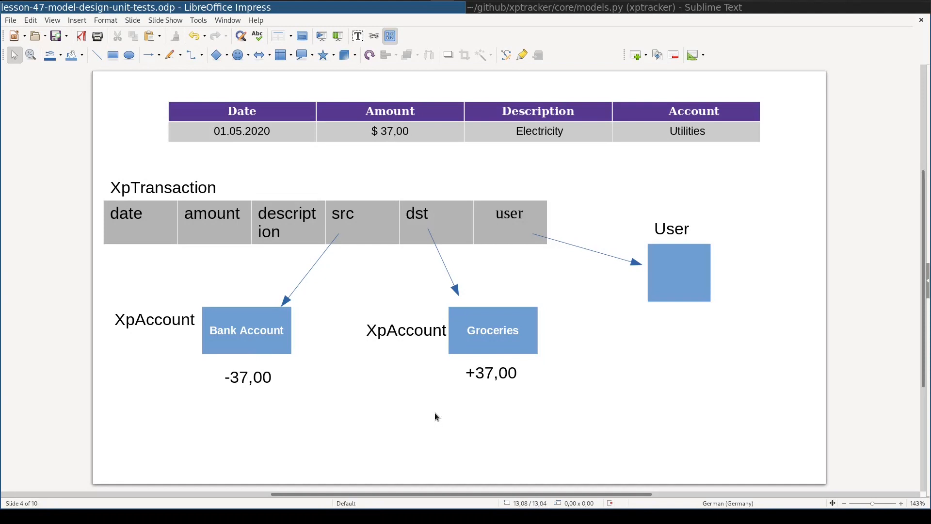
mouse_move(414, 402)
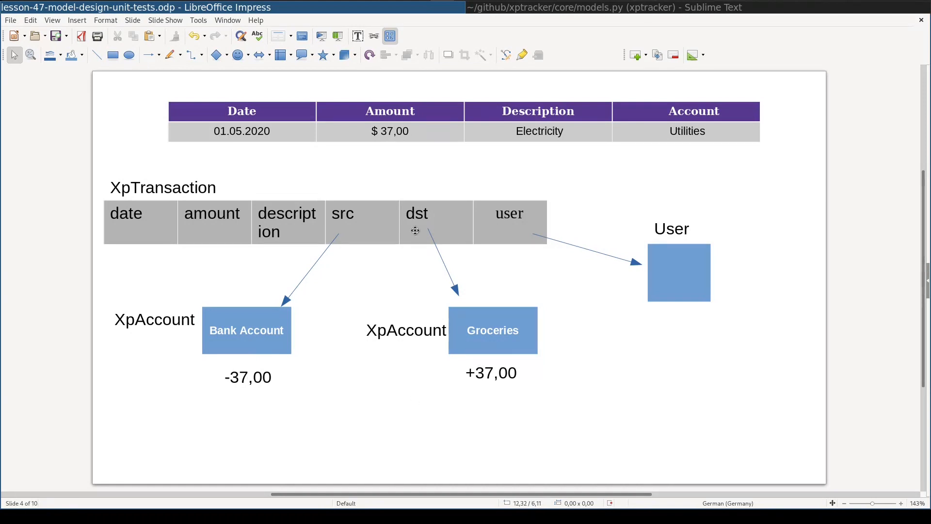
mouse_move(355, 234)
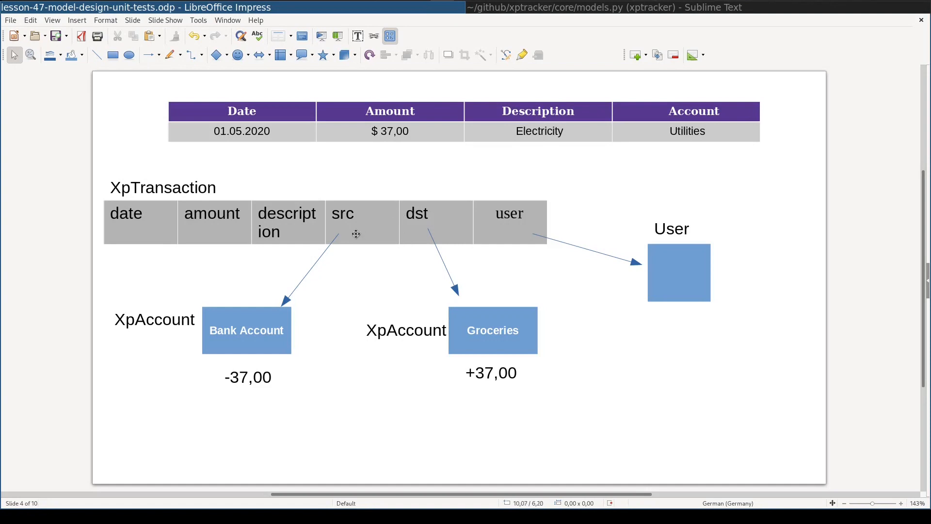
mouse_move(413, 221)
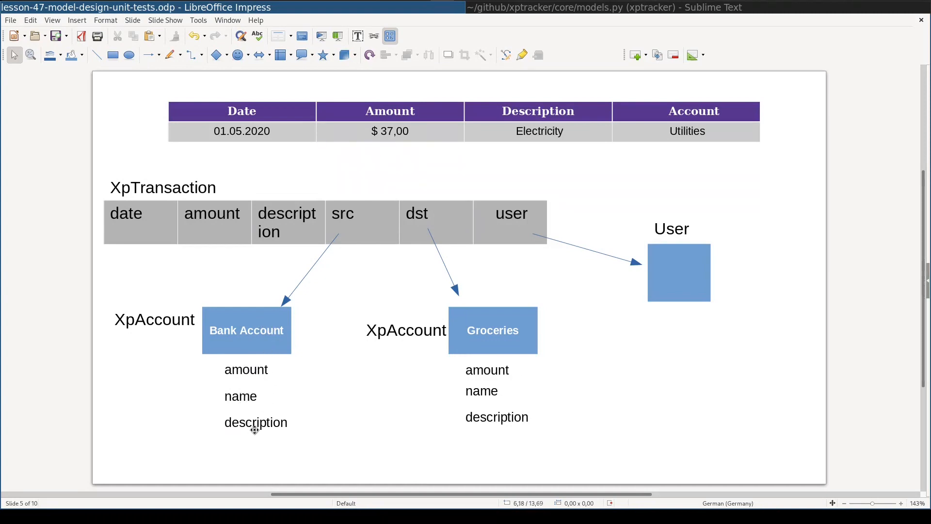
mouse_move(283, 387)
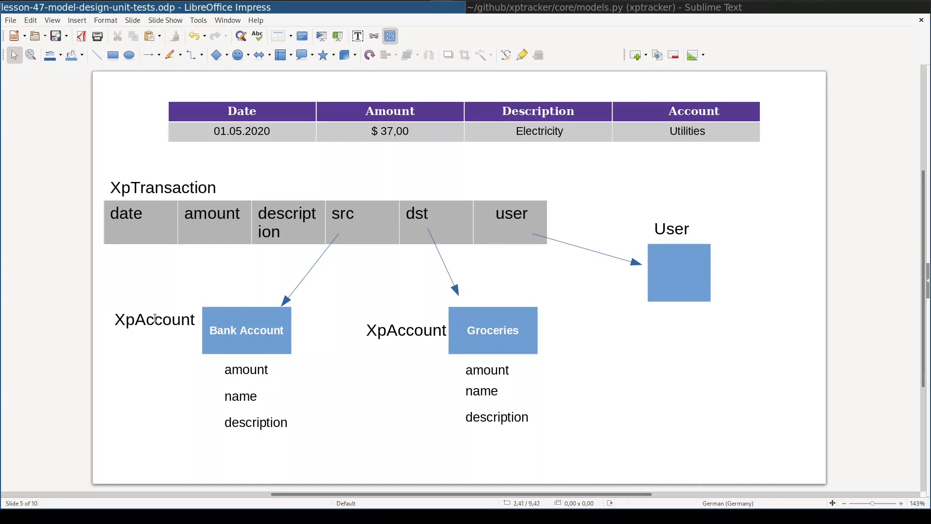
mouse_move(159, 321)
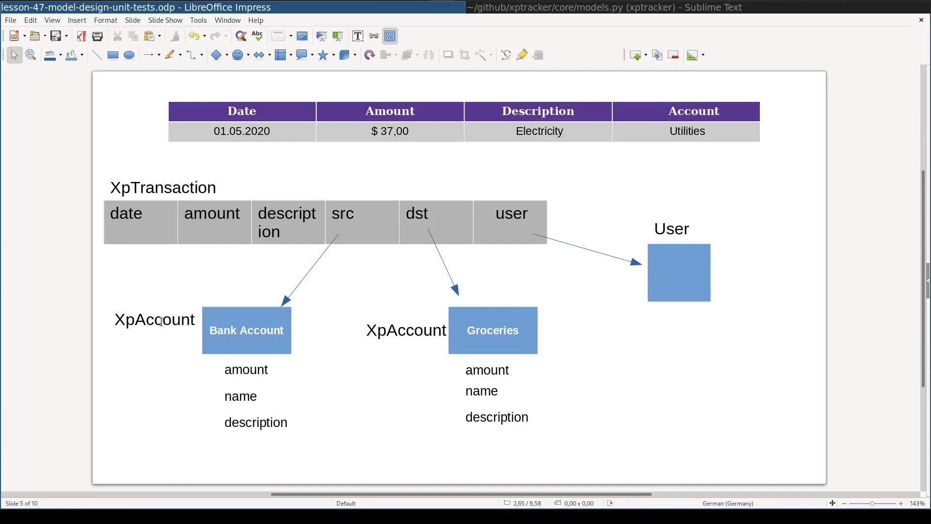
mouse_move(683, 273)
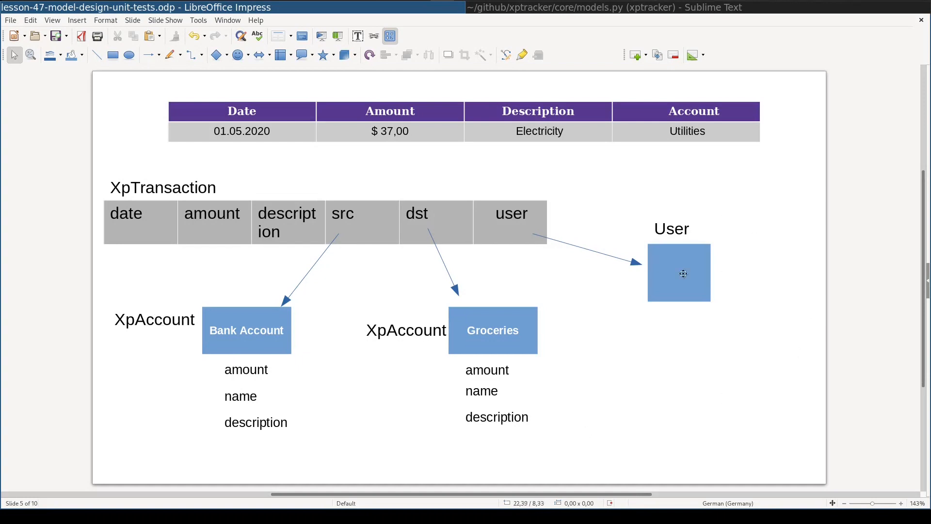
Advance to slide 6: Groceries $320, Bank Account $1000, Consulting Services Job $480
key("Page_Down")
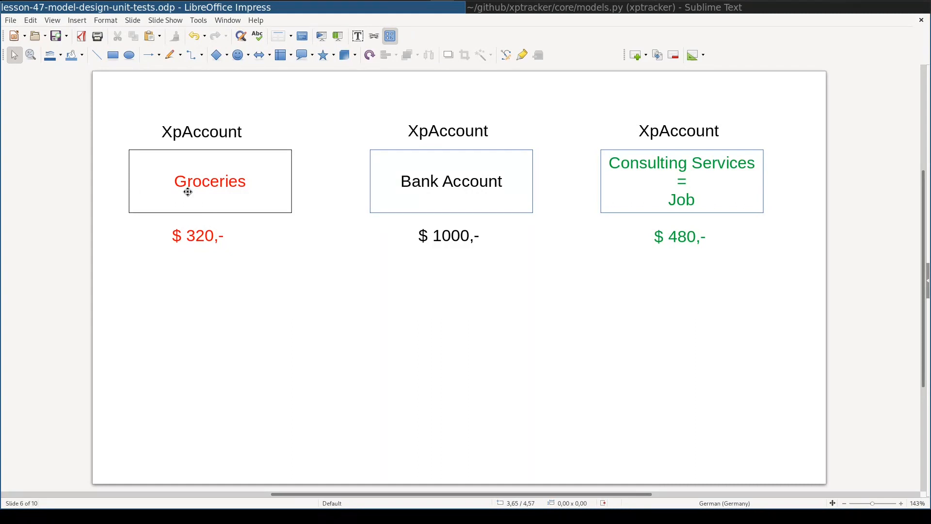
mouse_move(472, 217)
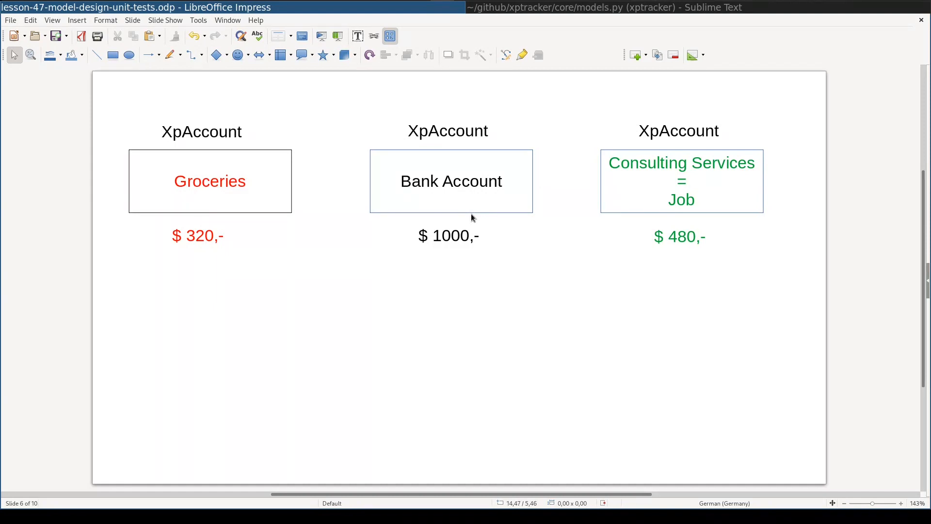
mouse_move(732, 223)
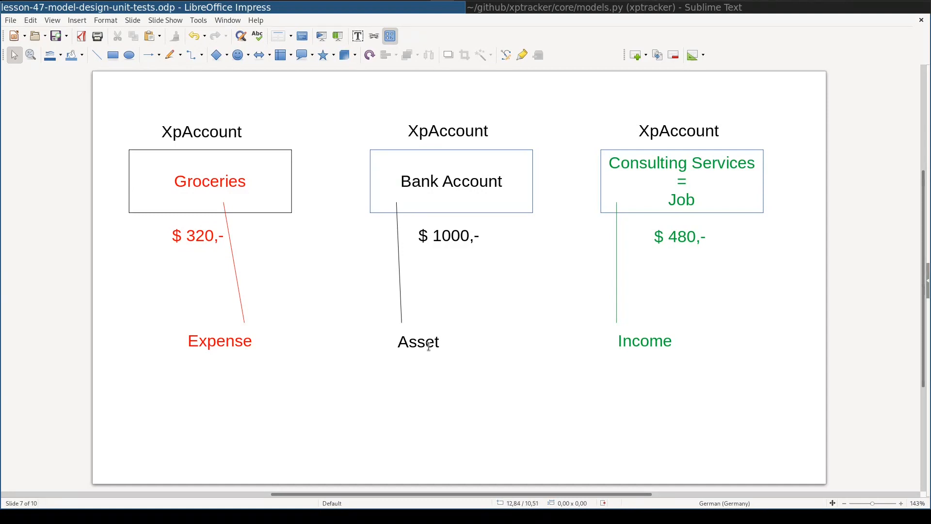
mouse_move(677, 392)
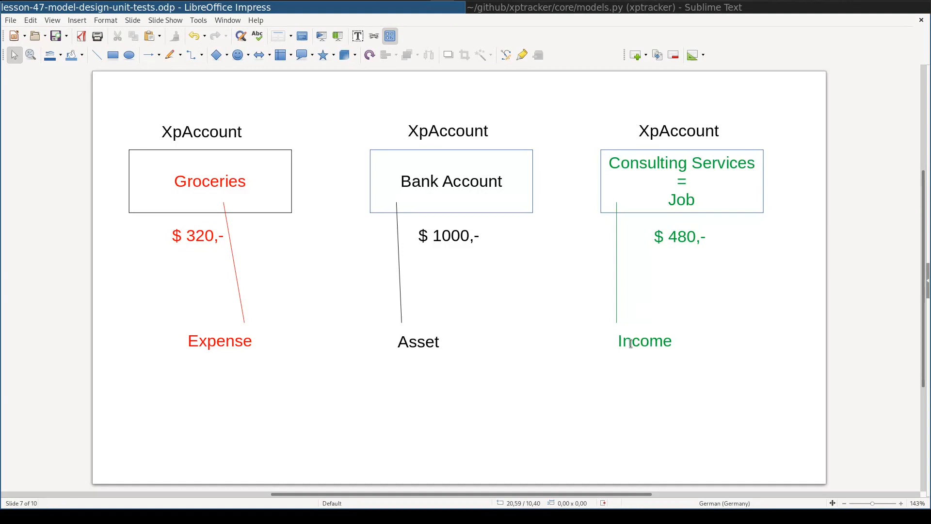
mouse_move(567, 400)
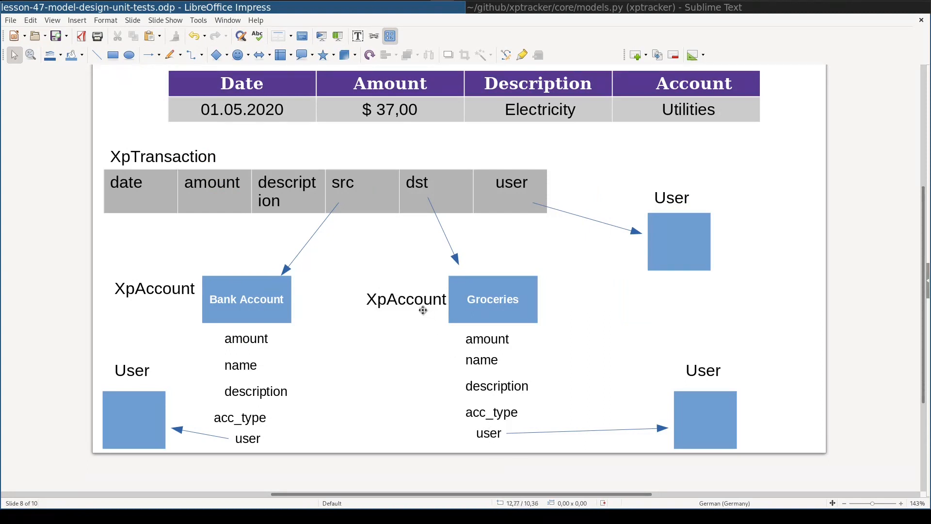
mouse_move(487, 436)
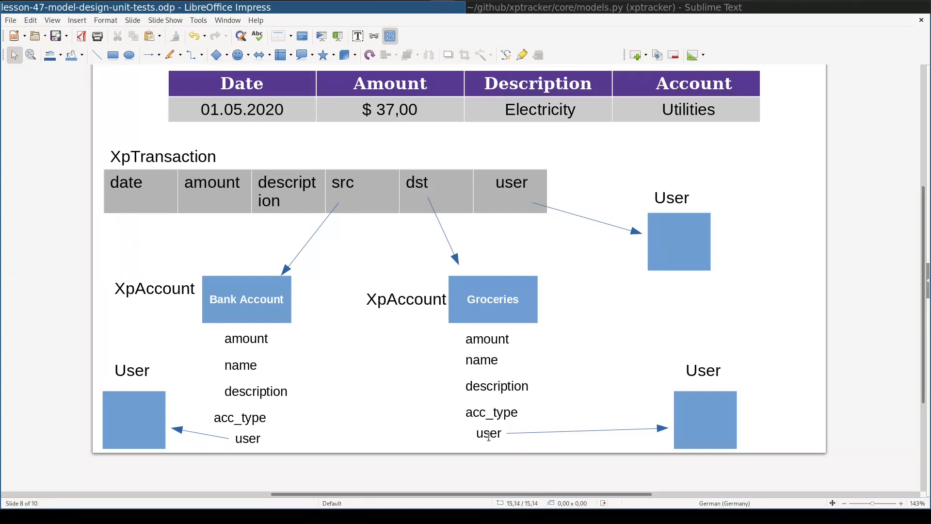
mouse_move(486, 433)
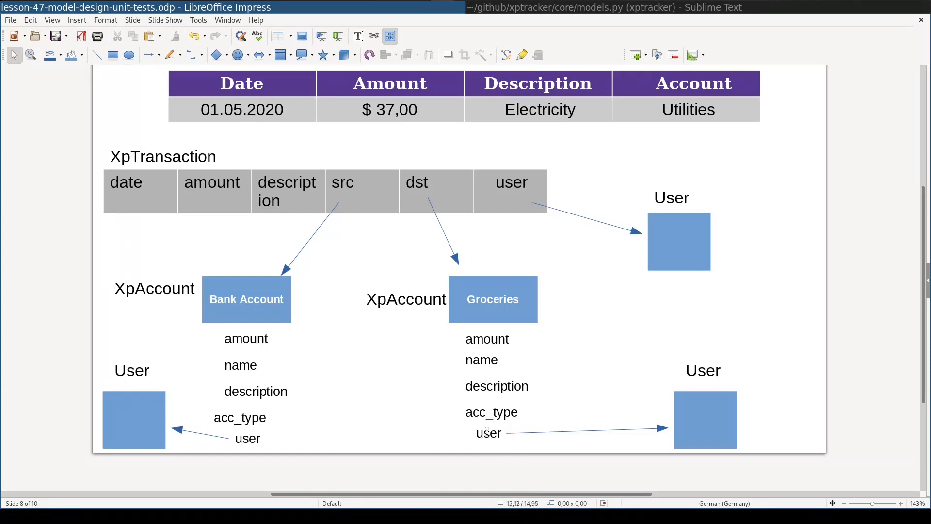
mouse_move(419, 325)
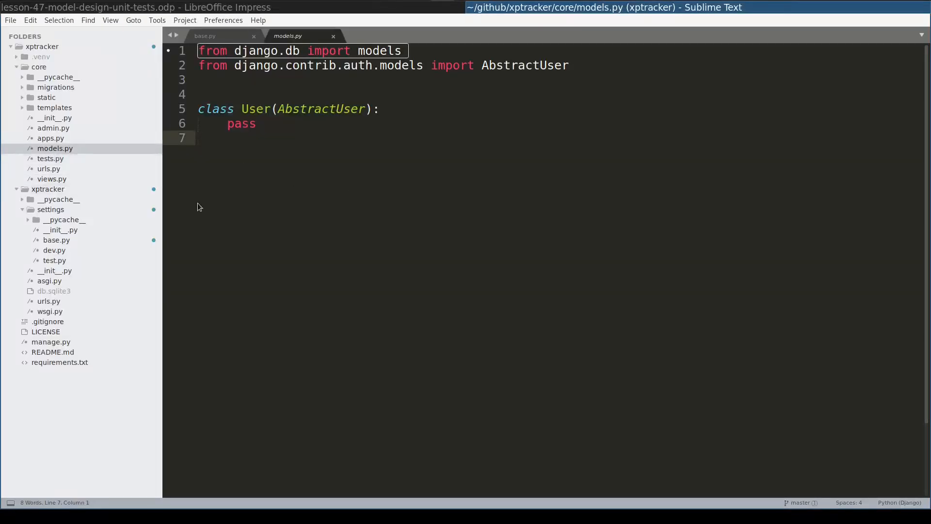
Write class XpAccount(models.Model) with name, description and user fields, and begin an amount field
type("class")
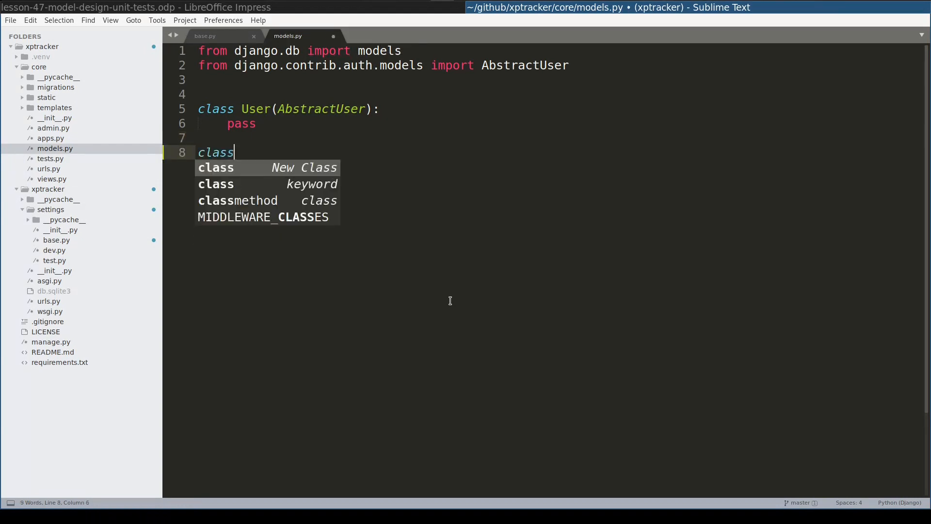
type("XpAccount")
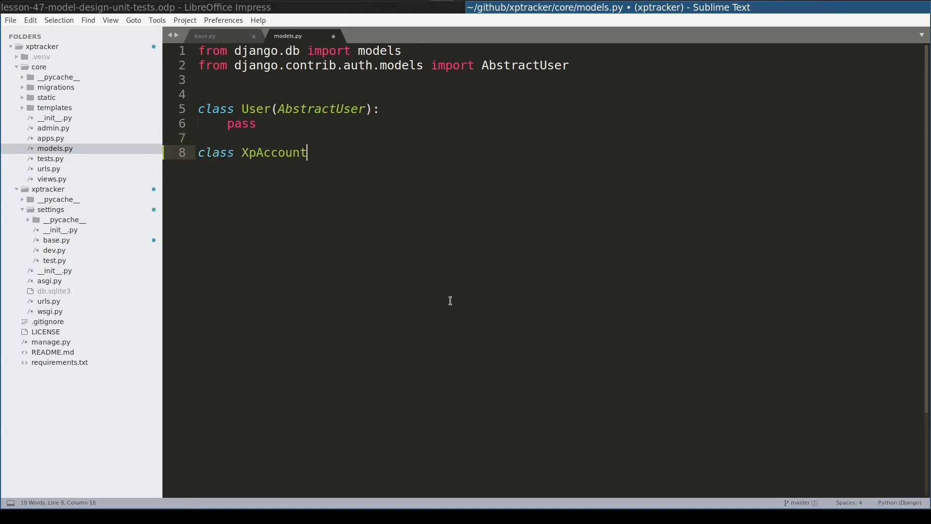
type("(models.Model):")
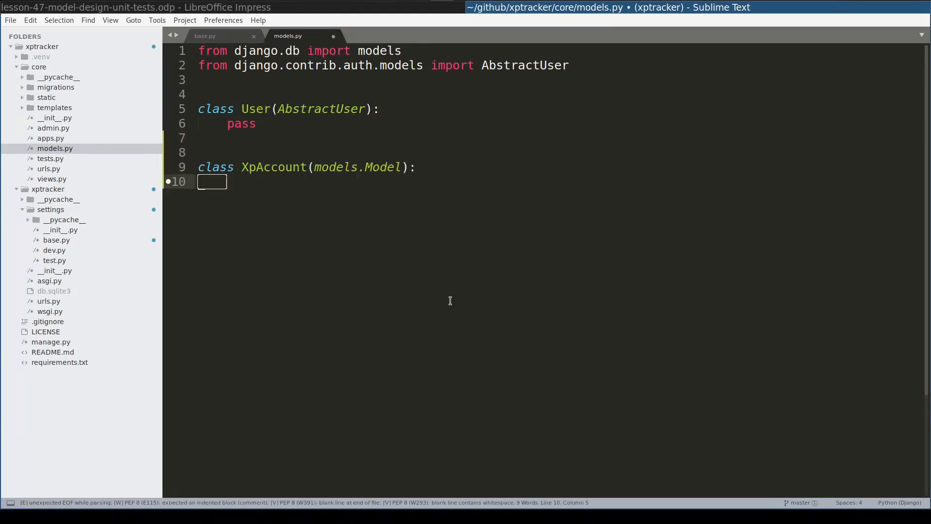
type("name = models.CharField(")
type("max_length=64")
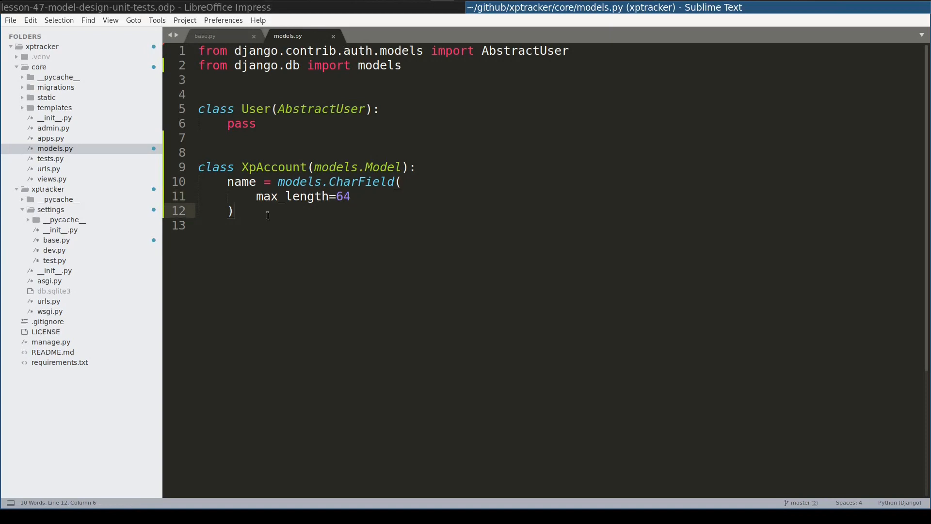
type("description = models.TextField(")
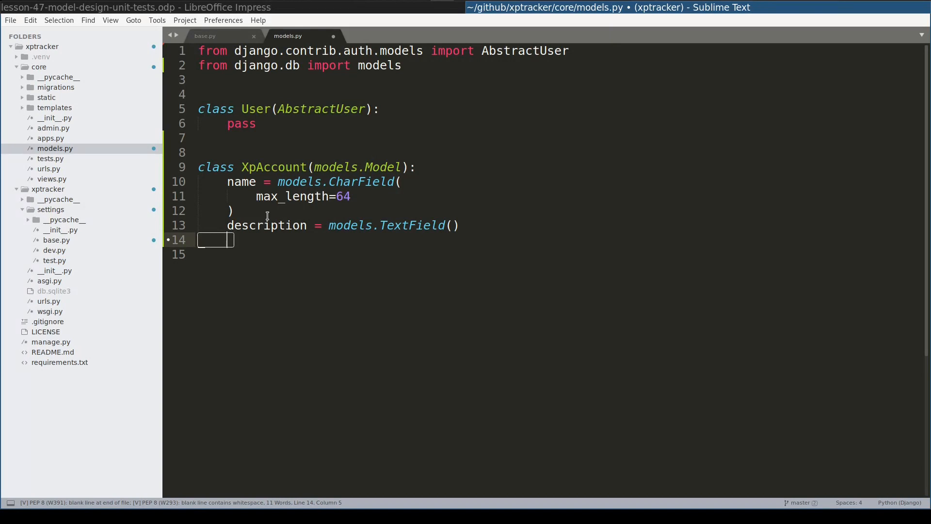
mouse_move(252, 109)
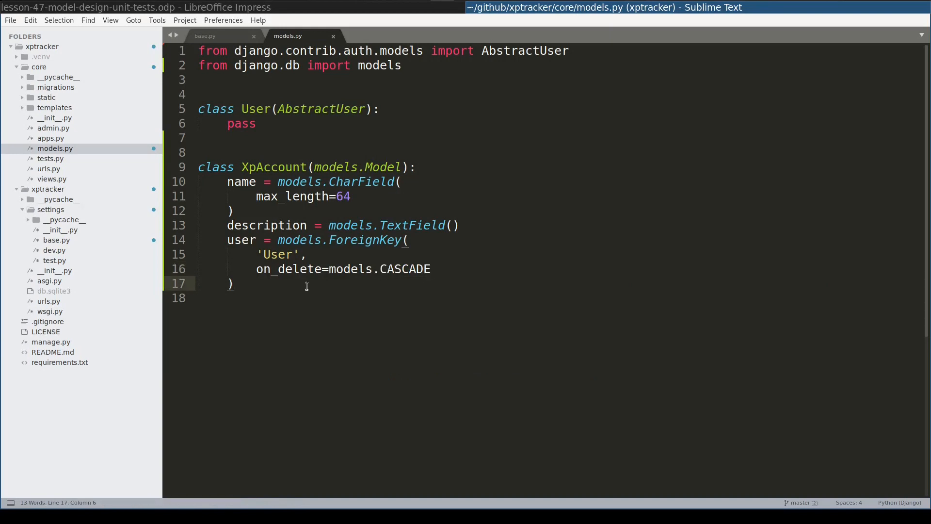
left_click(235, 284)
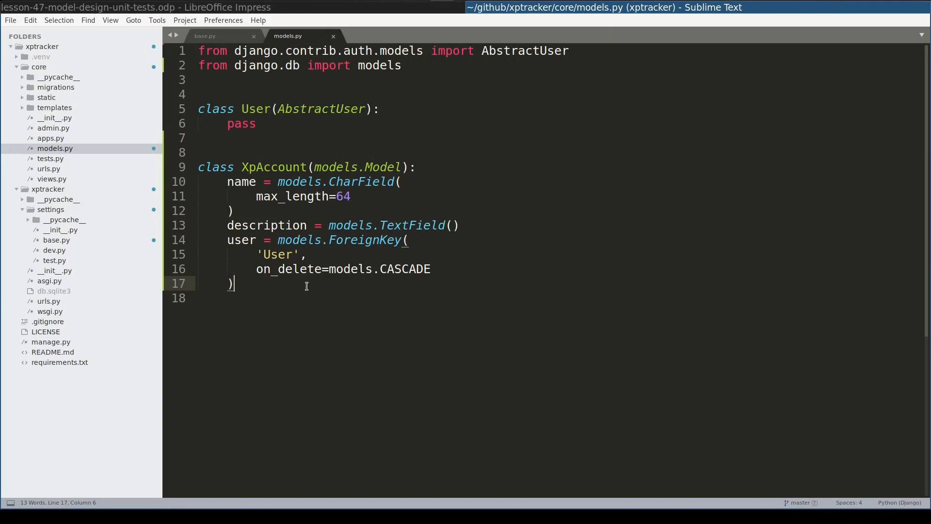
type("amount = models.DecimalField(")
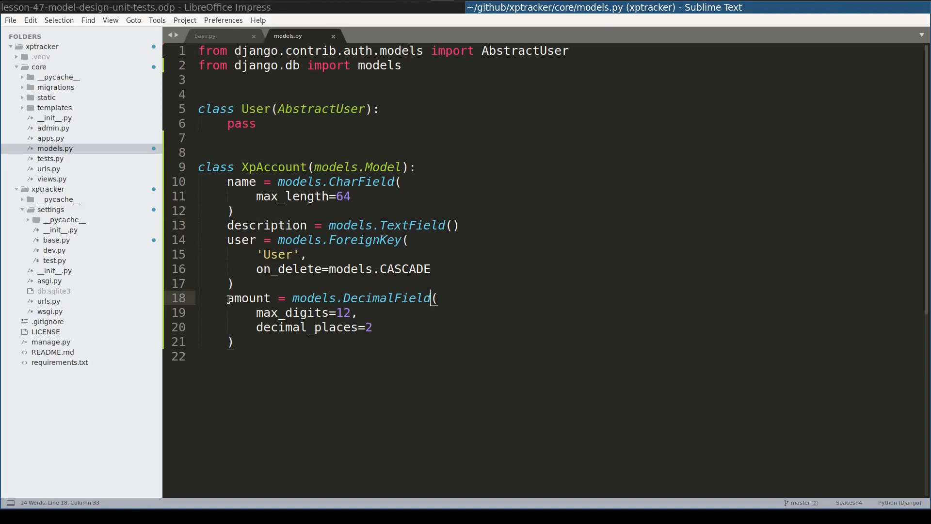
Select the word DecimalField in XpAccount's amount field to discuss decimals versus floats
double_click(248, 297)
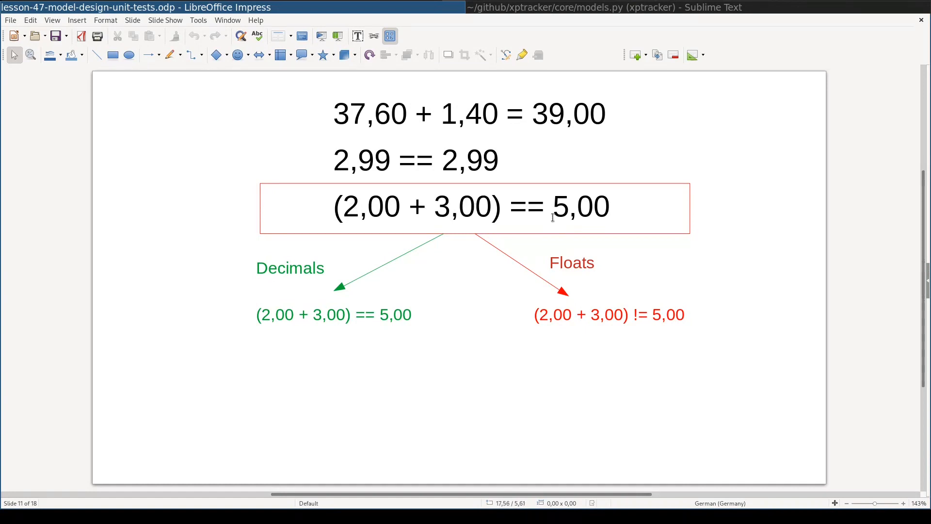
mouse_move(584, 208)
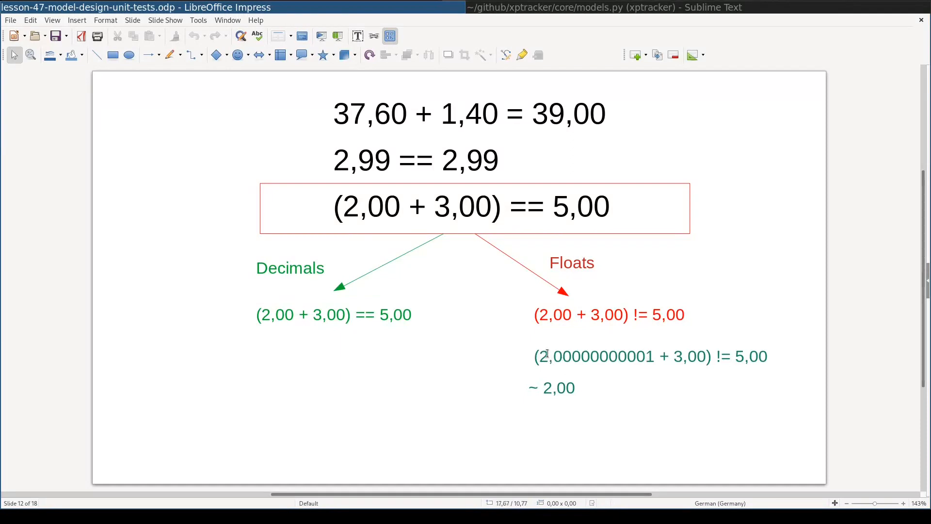
mouse_move(587, 362)
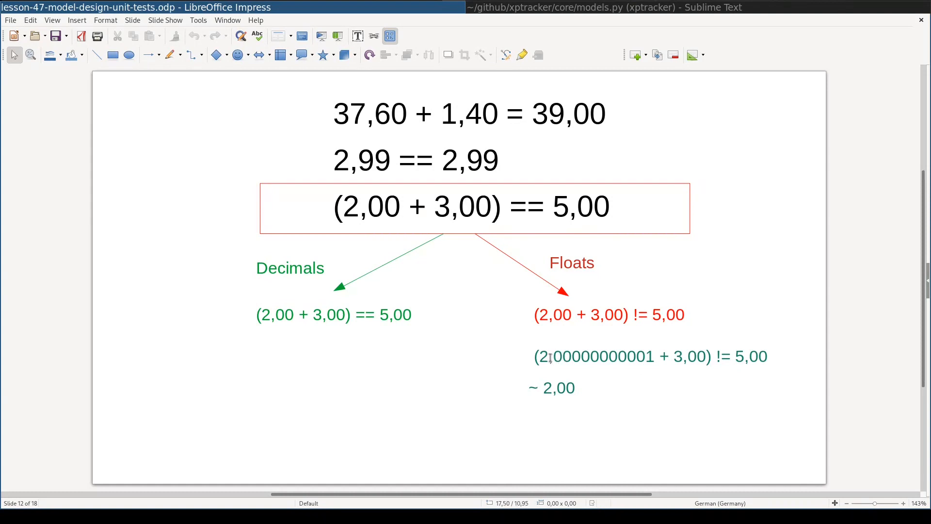
mouse_move(550, 357)
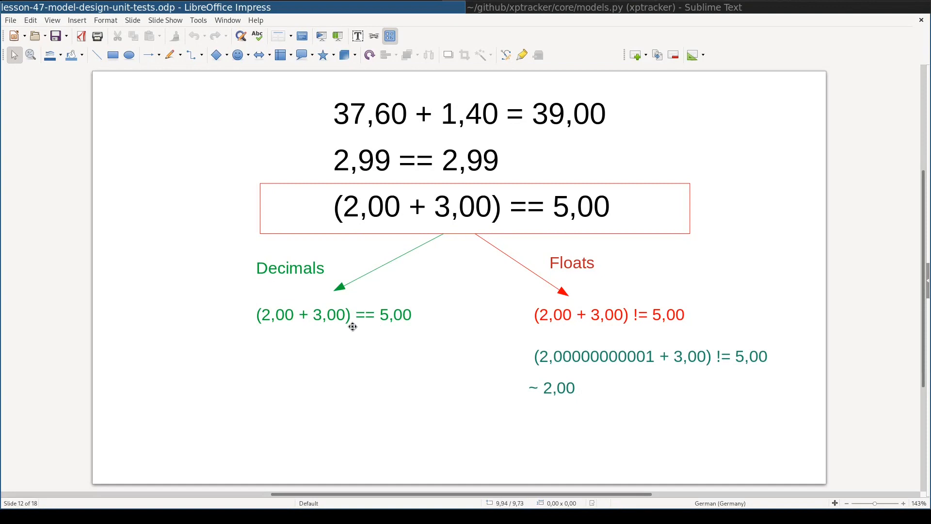
Advance to slide 13, 'Floats', listing maths formulas and math analysis
key("Page_Down")
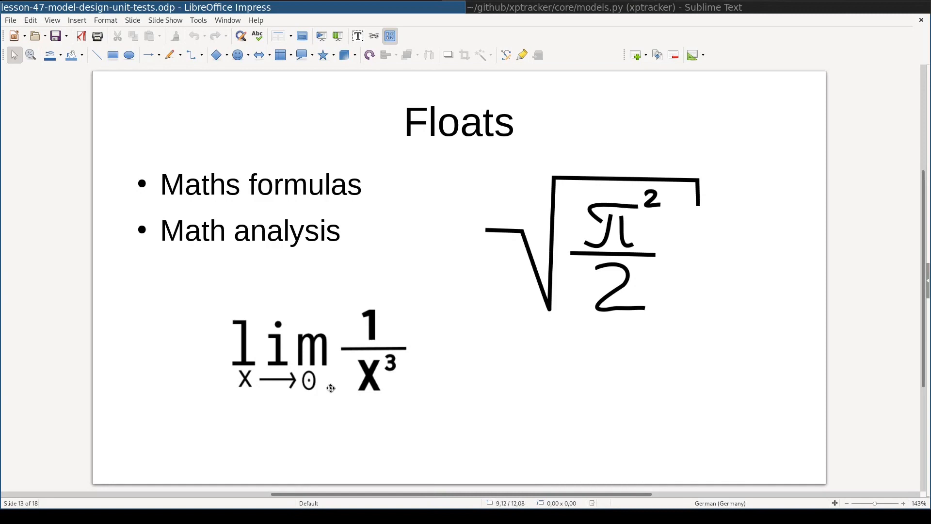
mouse_move(333, 400)
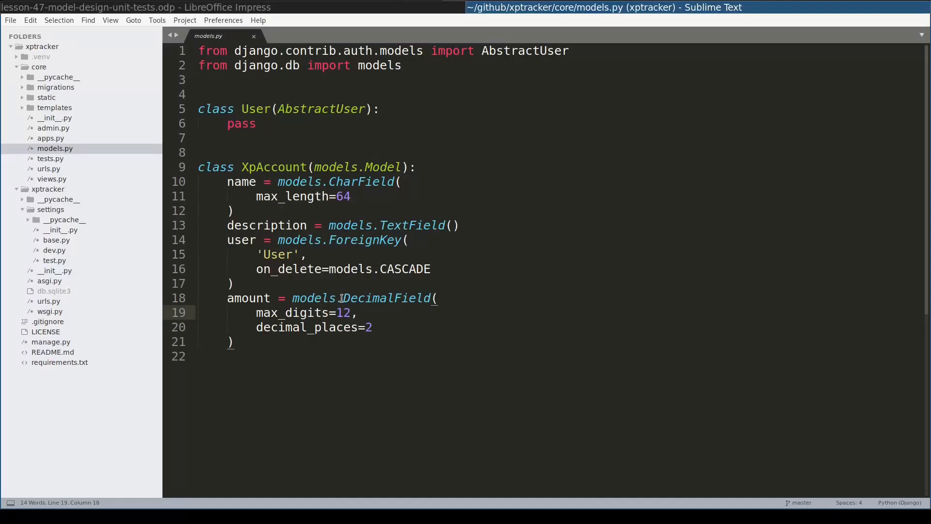
double_click(387, 298)
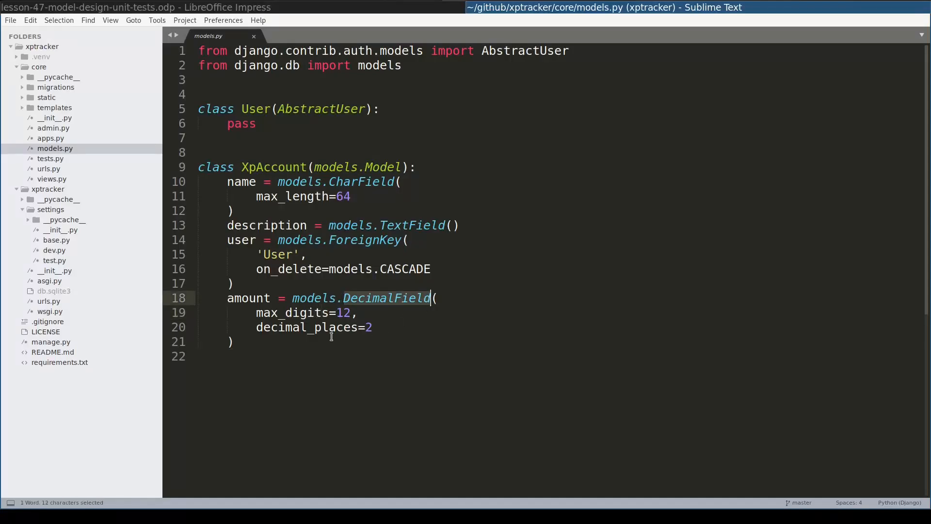
double_click(291, 313)
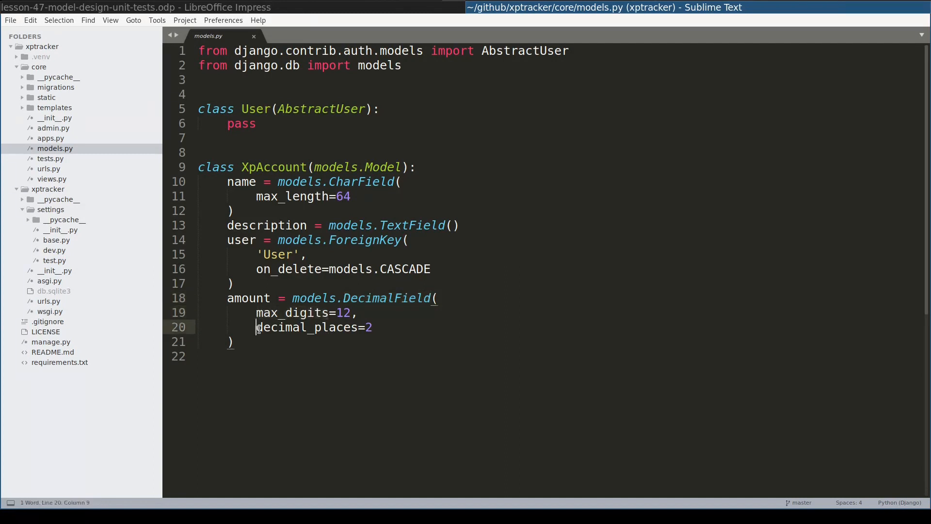
left_click(135, 8)
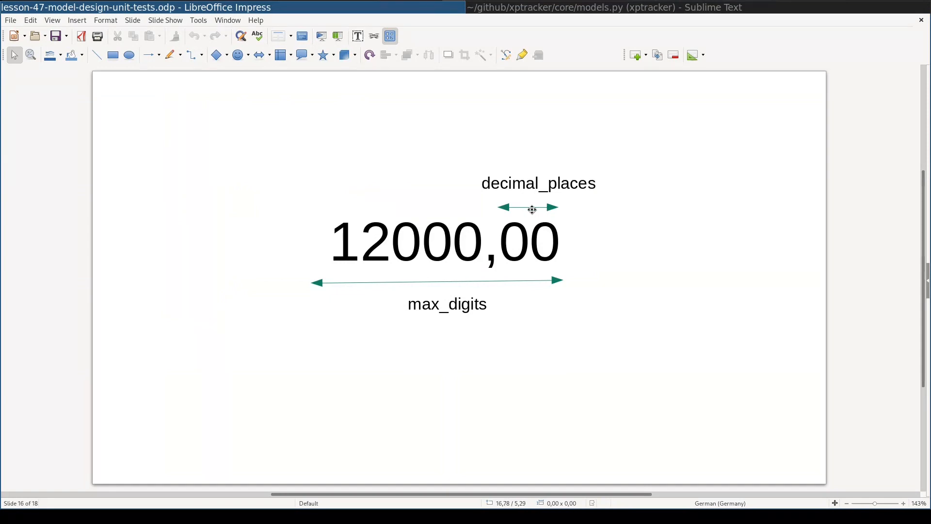
mouse_move(528, 230)
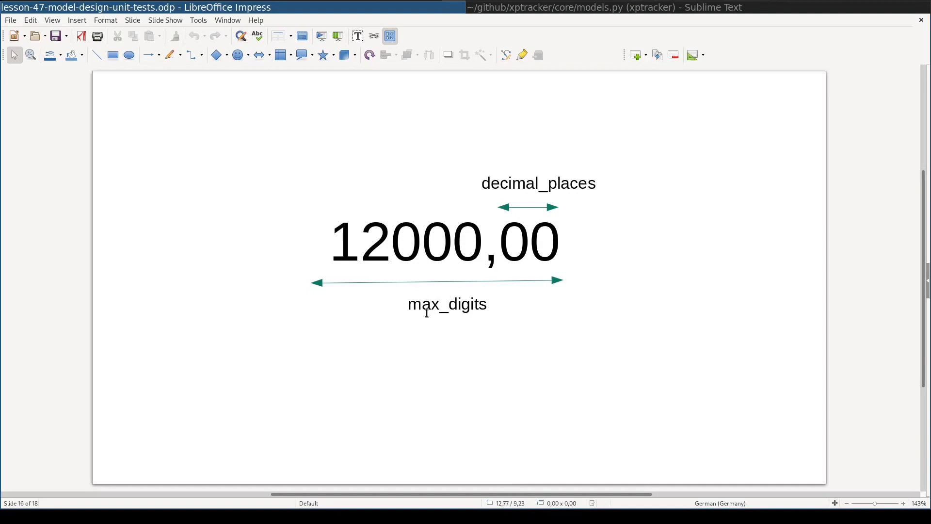
mouse_move(537, 224)
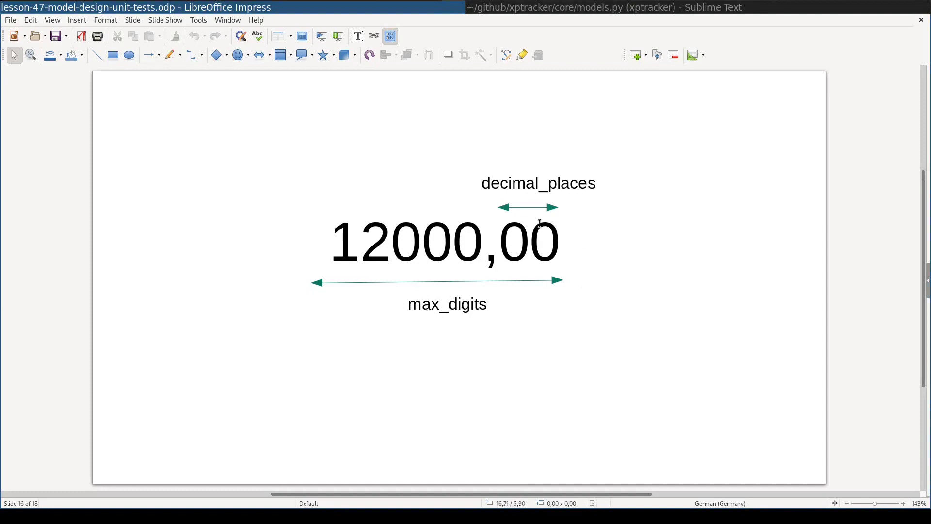
Bring the Sublime Text window with models.py back to the front
left_click(603, 7)
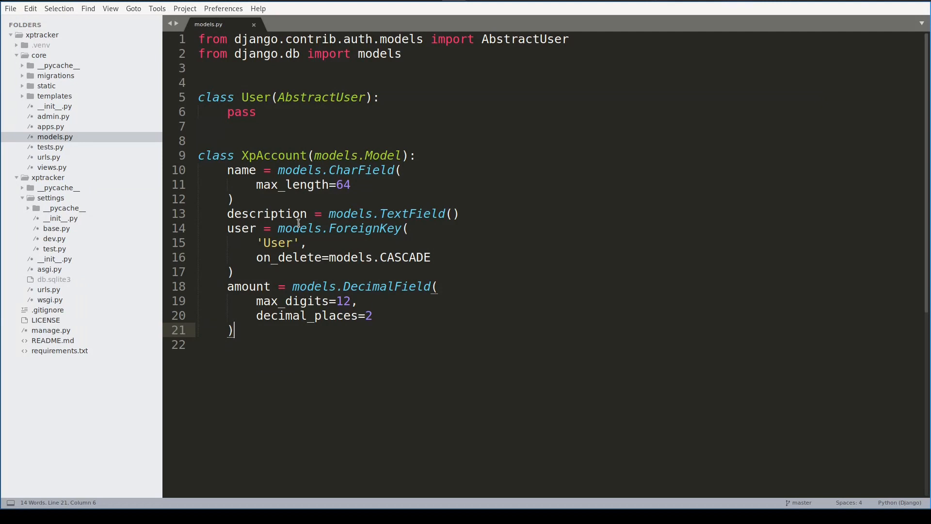
Add acc_type CharField with Expense/Asset/Income choices, default EXPENSE, max_length 16; begin XpTransaction
type("acc_type = models.CharField(")
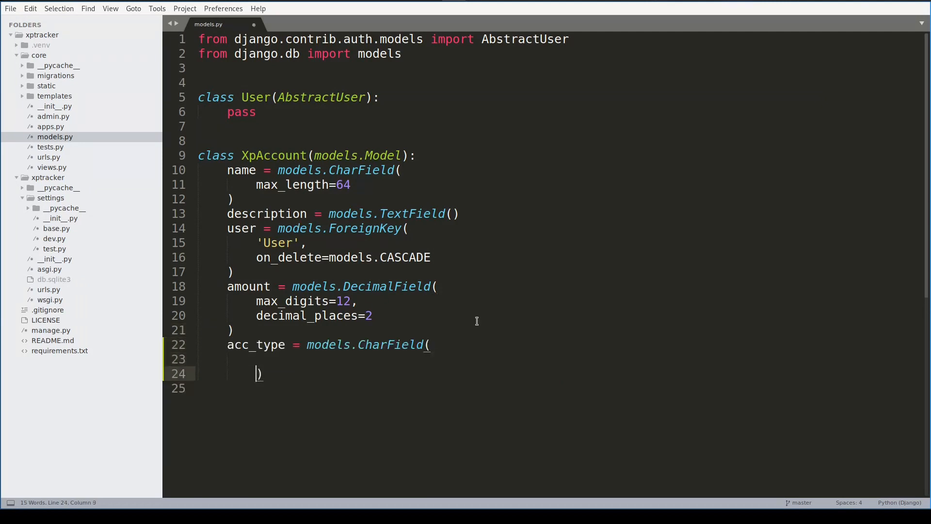
type("choices=[]")
type("(EXPENSE, 'Expense")
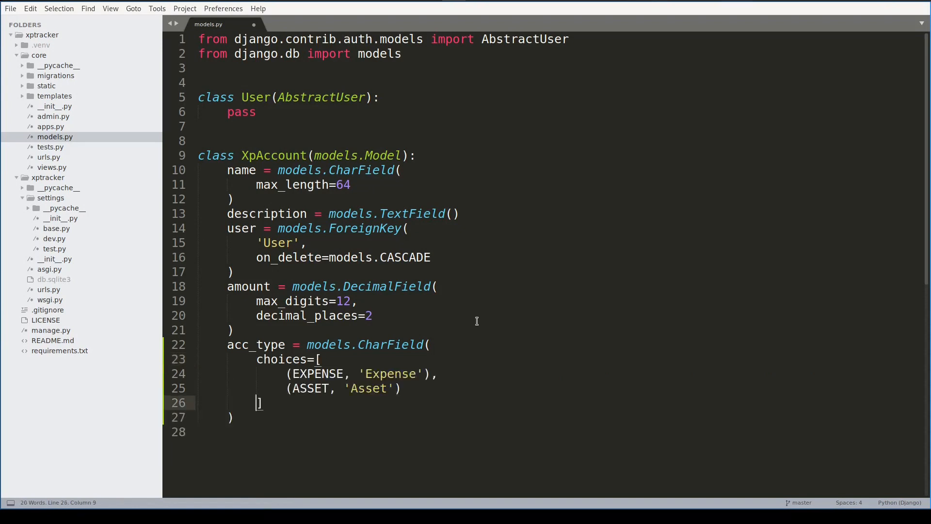
type(",")
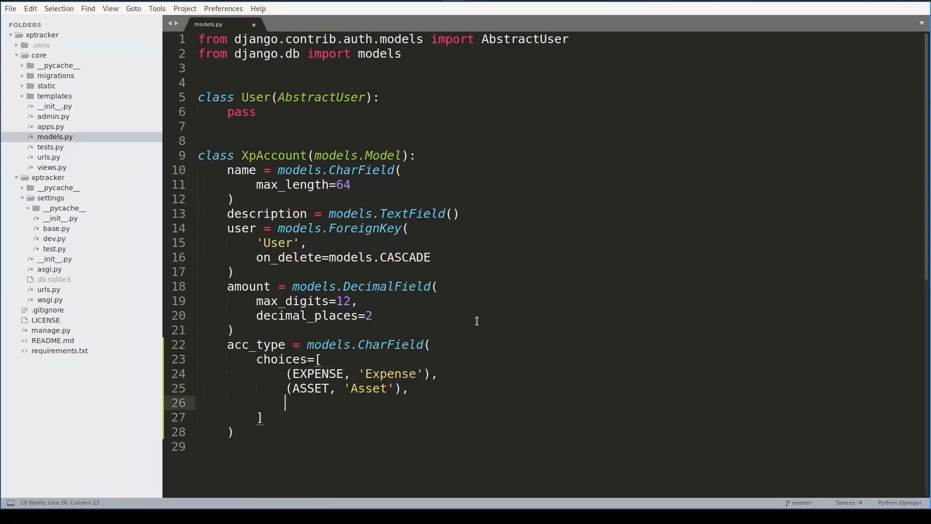
type("max_length=16")
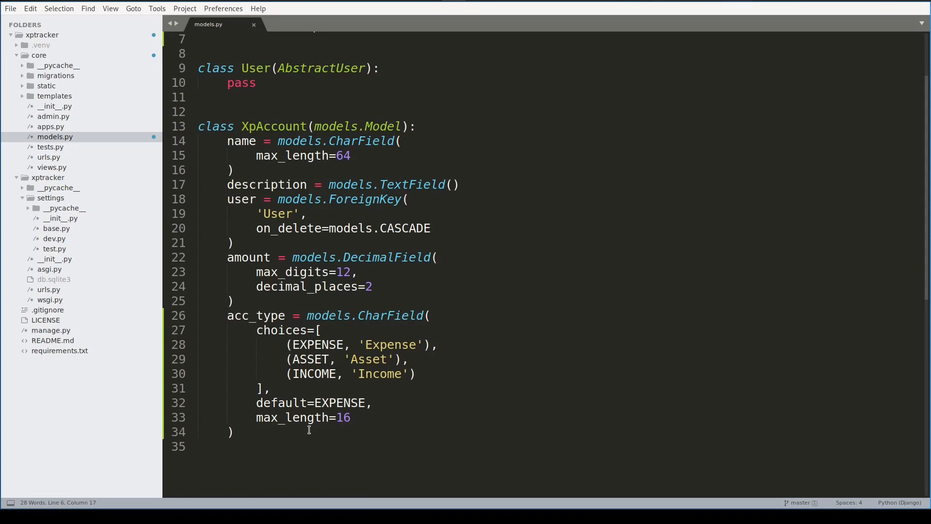
type("class XpTransaction")
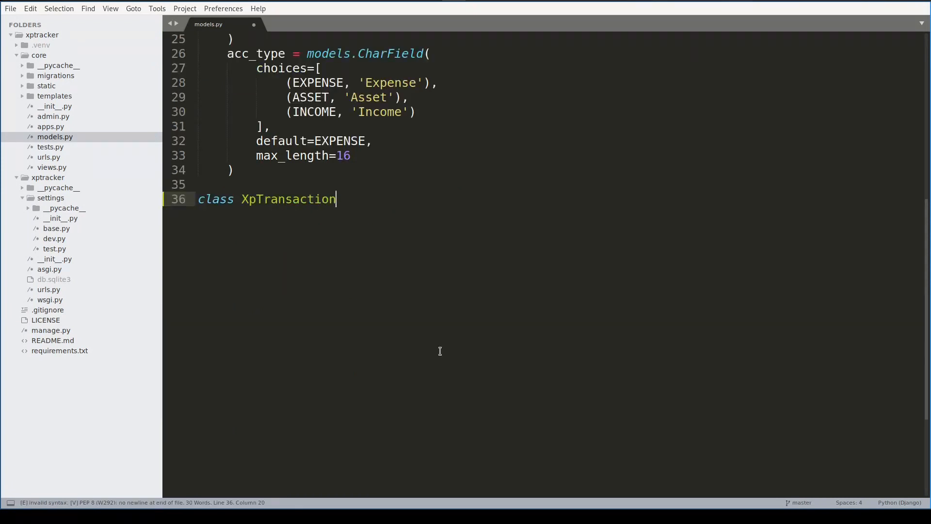
Make XpTransaction a models.Model with create_at, description TextField and amount DecimalField
type("(models.Model):")
type("create_at = models.DateField(")
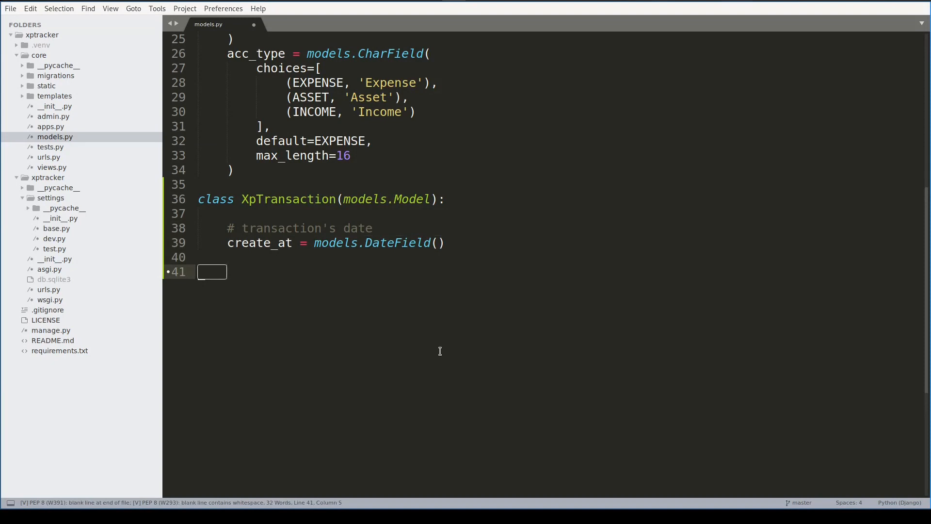
type("description = models.TextField()")
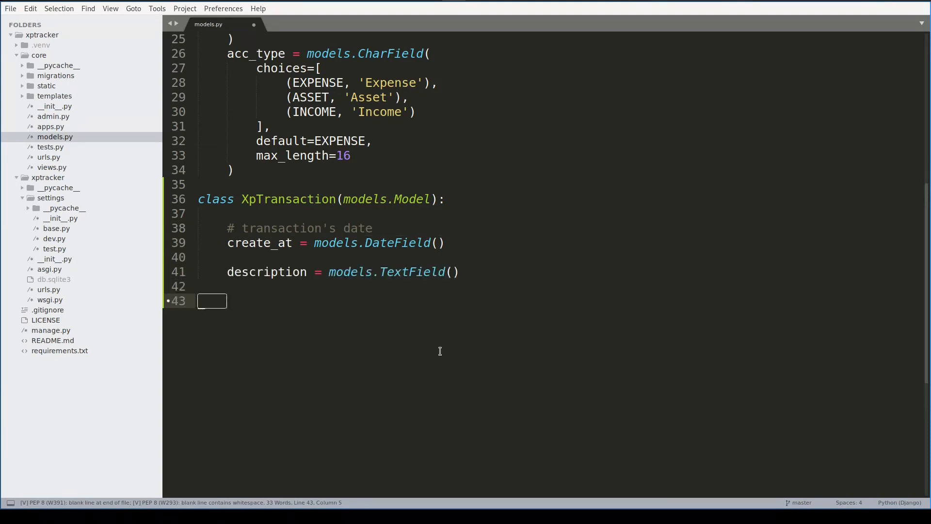
type("amount = models.DecimalField(")
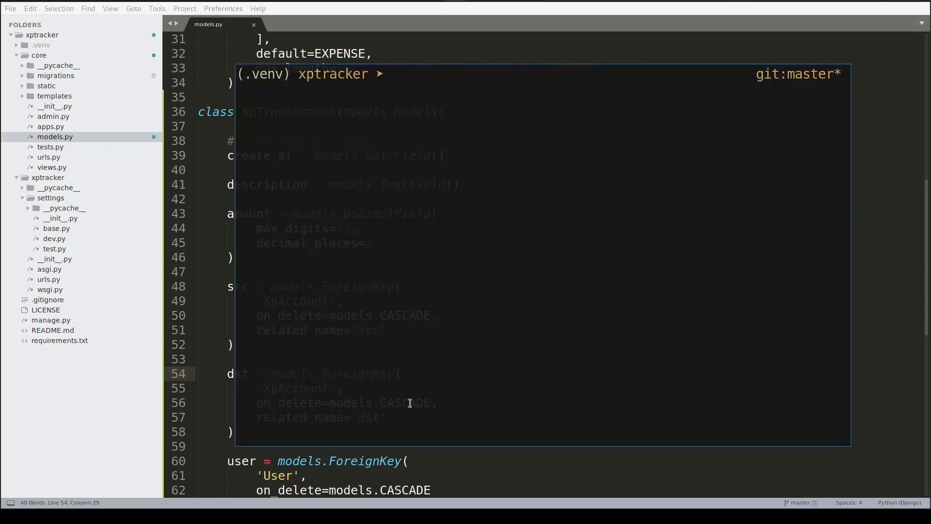
Run ./manage.py migrate in the drop-down terminal
type("./manage.py")
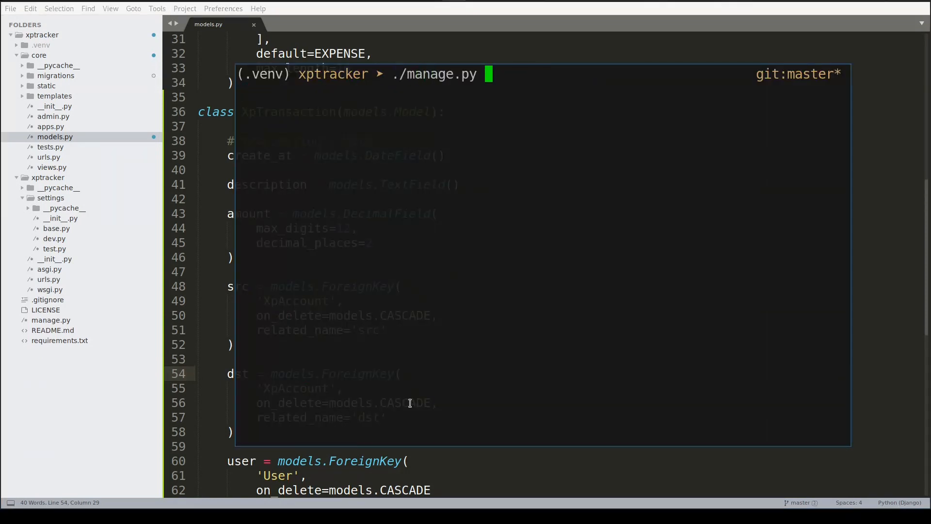
type("migrate")
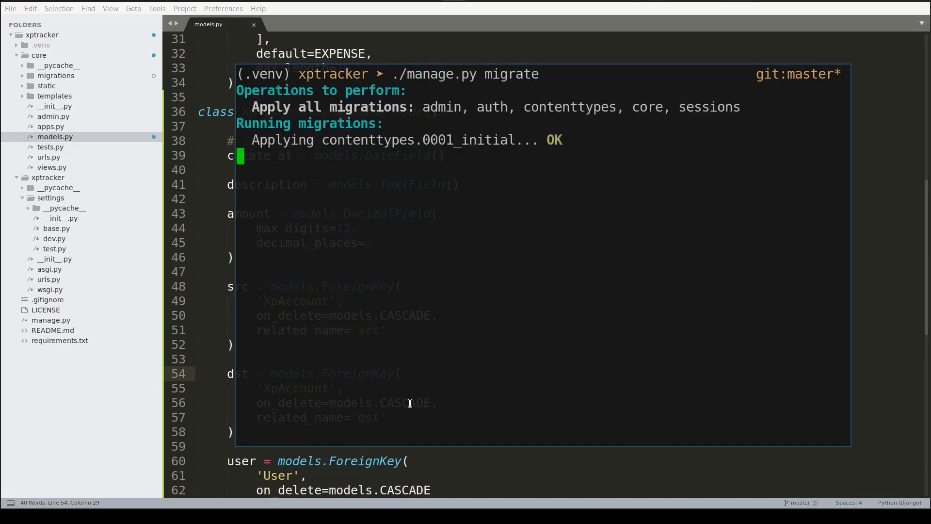
key("alt+tab")
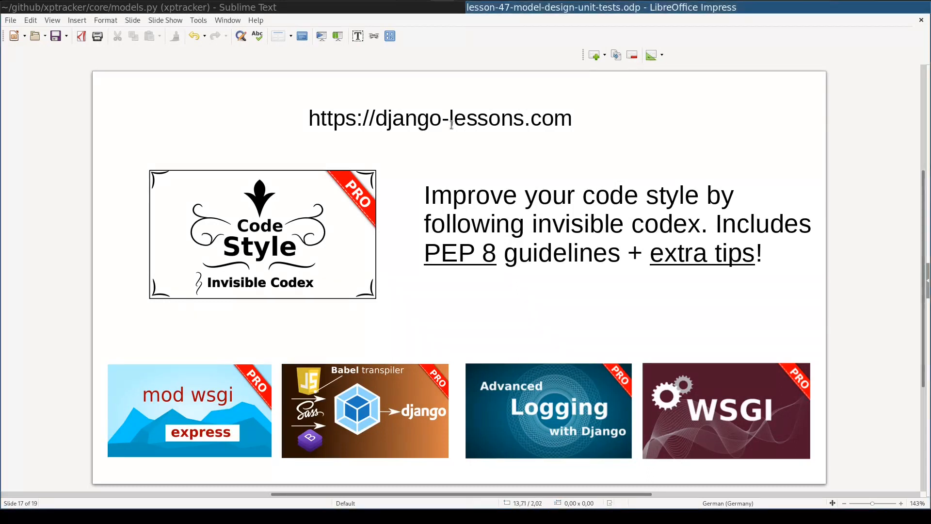
mouse_move(324, 244)
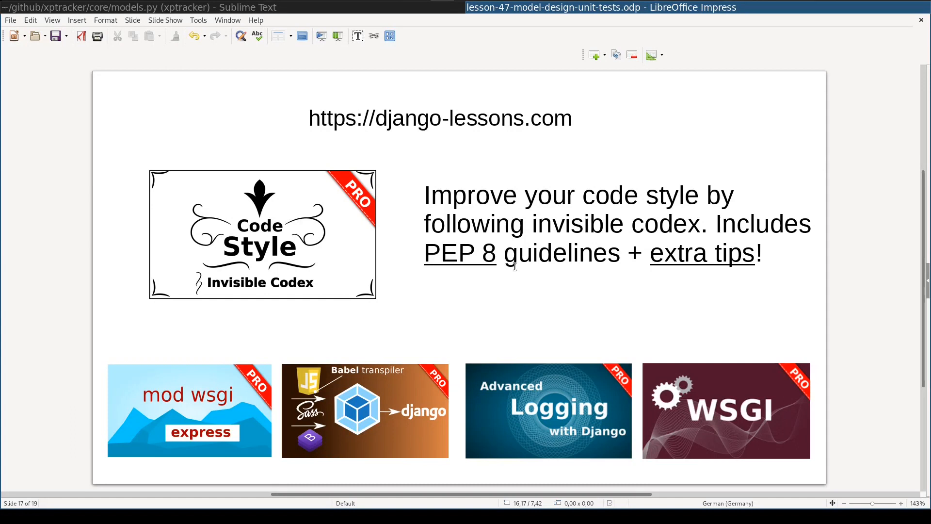
mouse_move(396, 432)
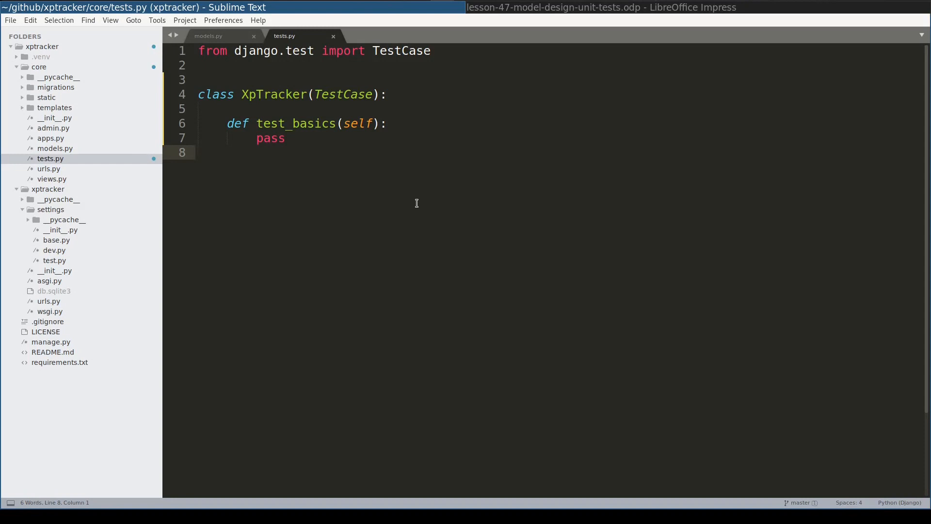
mouse_move(289, 143)
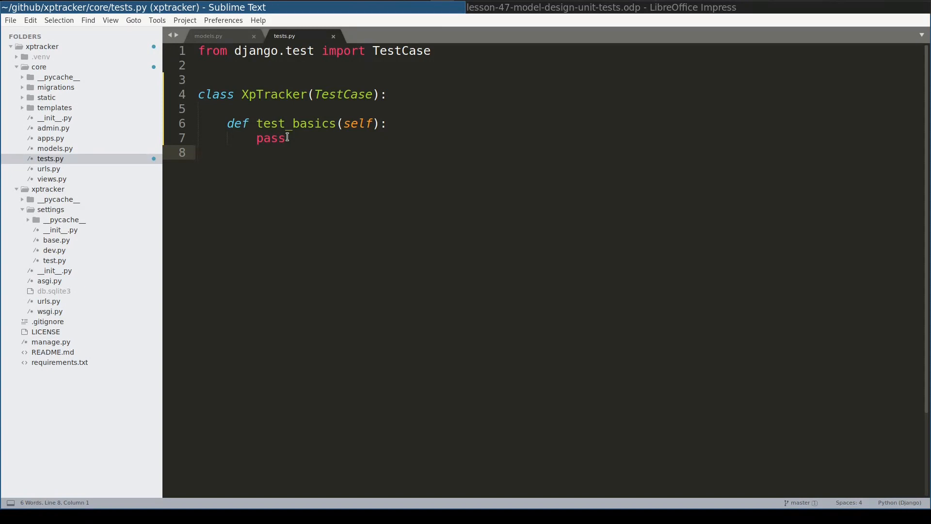
Place the cursor on the empty line below the TestCase import in tests.py
left_click(398, 67)
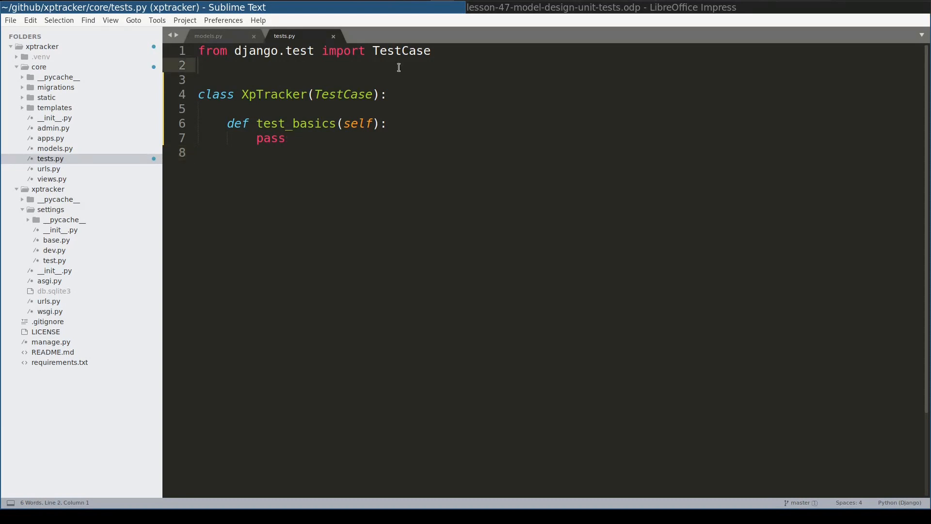
Import User and XpAccount, create a user and Groceries and Bank Account accounts, and assert counts 1 and 2
type("fr")
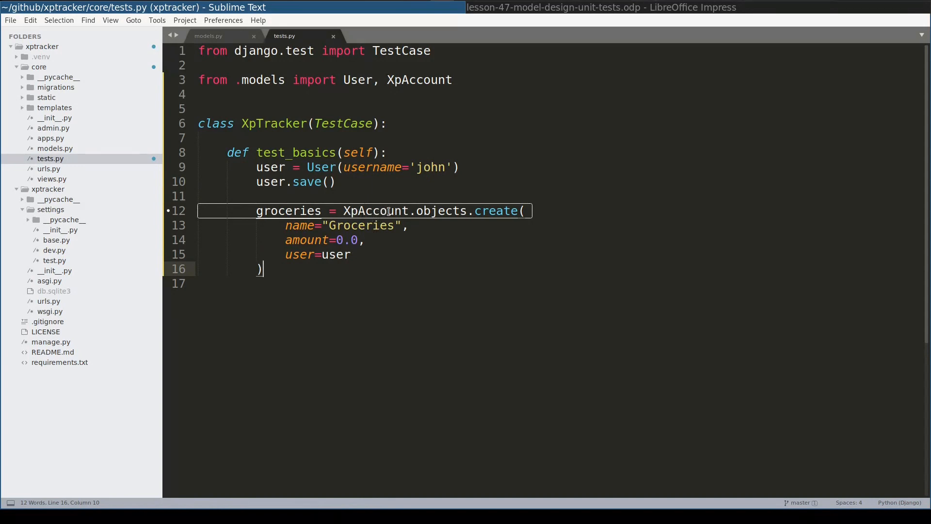
type("self.assertEqual(")
type("XpAccount.objects.count()")
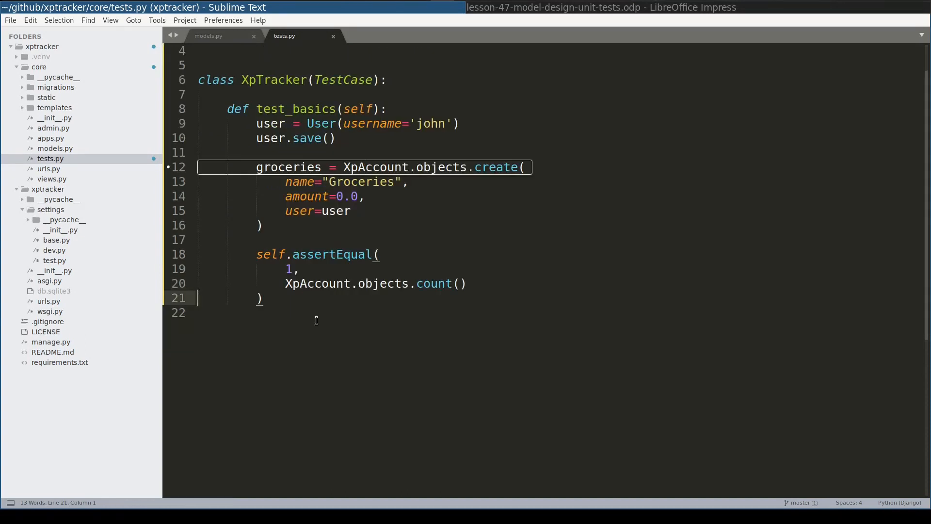
mouse_move(315, 317)
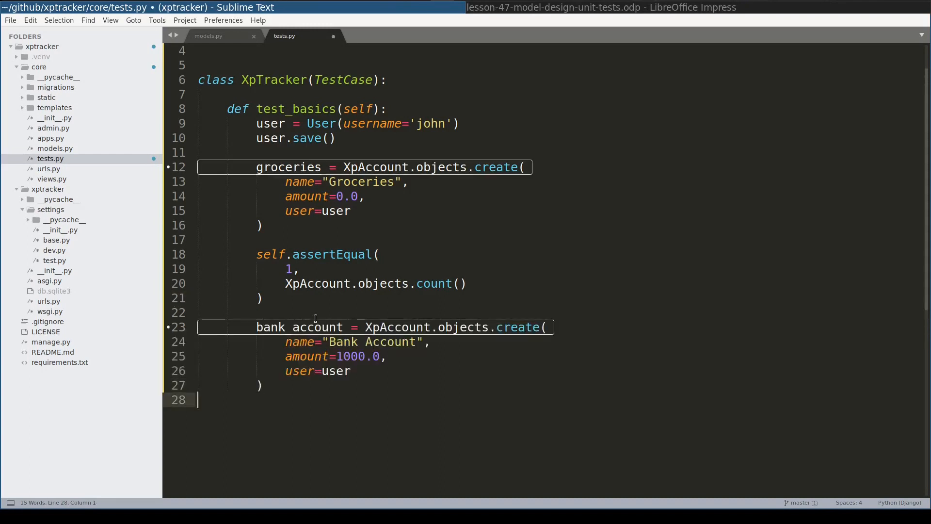
key("ctrl+s")
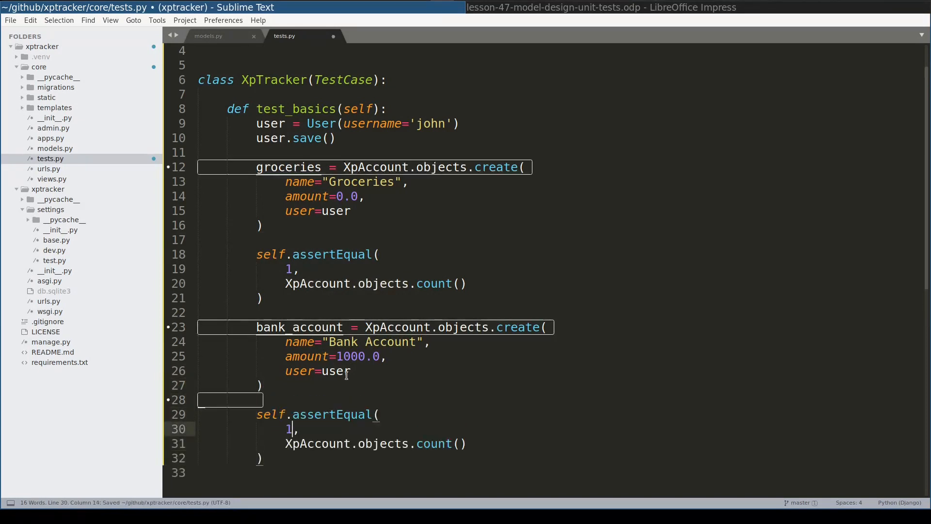
type("2")
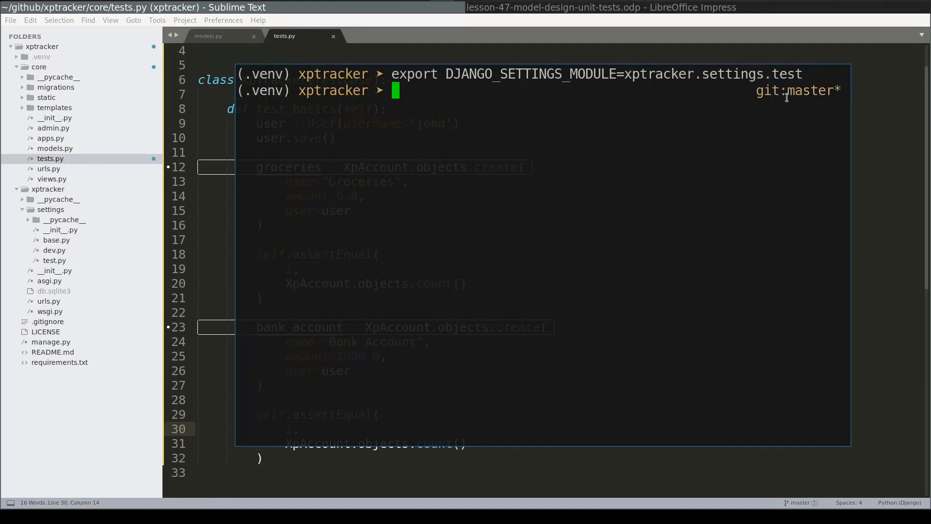
Run ./manage.py test with DJANGO_SETTINGS_MODULE set to xptracker.settings.test
type("./manage.py test")
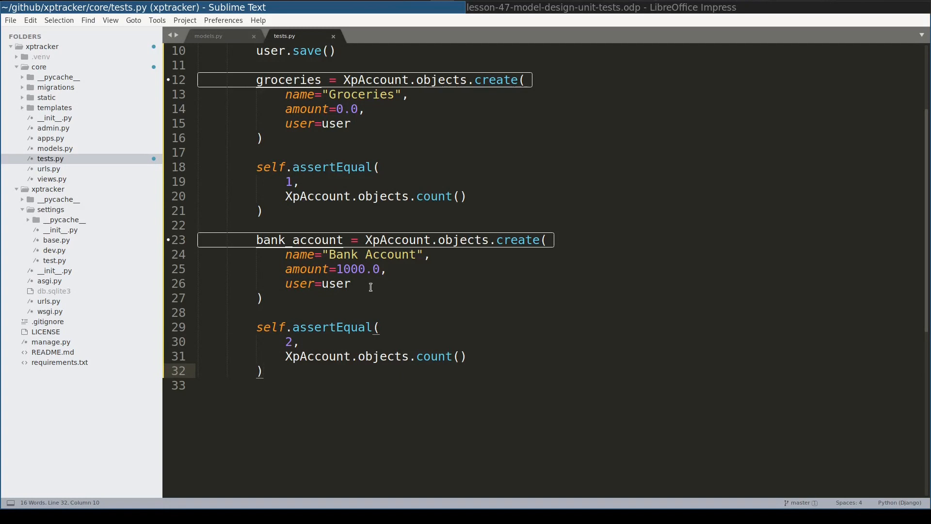
Call perform_transaction from bank_account to groceries, amount 37.29, description "I did my groceries today at MegaDiscounter"
type("perform_transaction(")
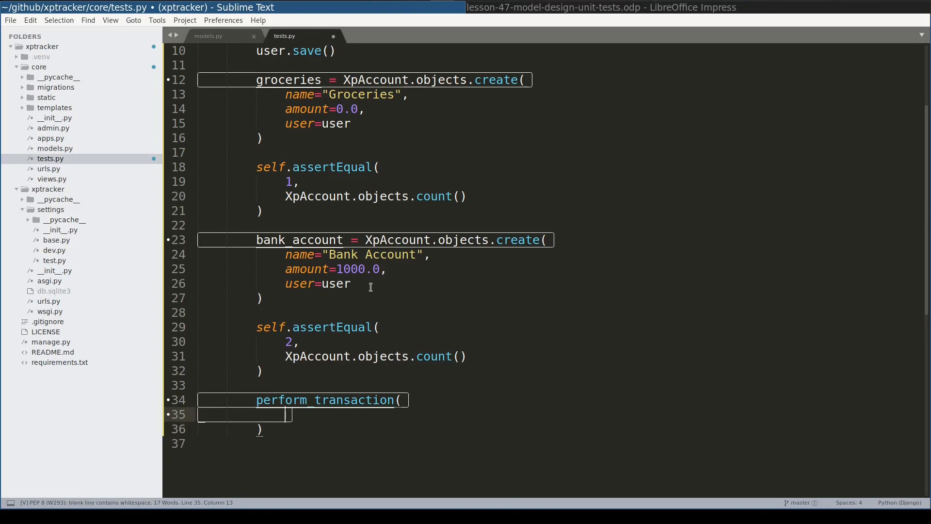
type("src=")
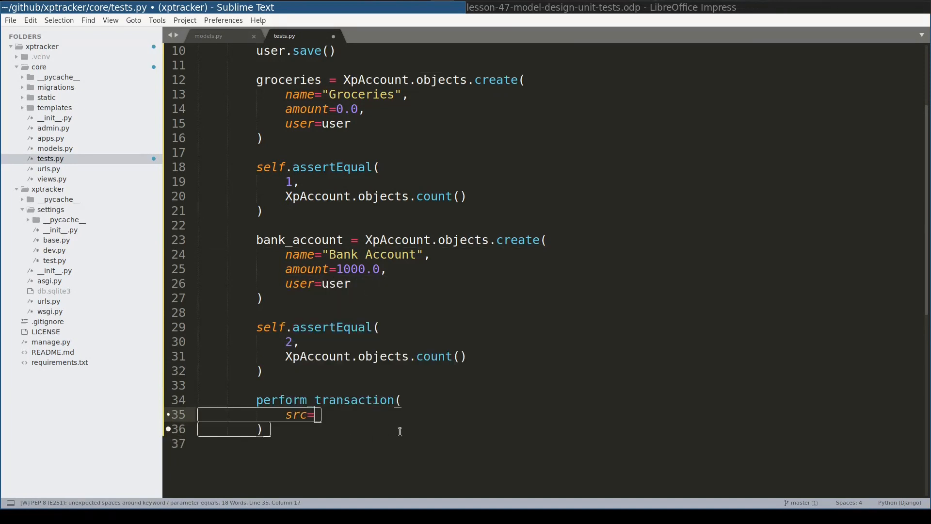
type("bank_account,")
type("amount=")
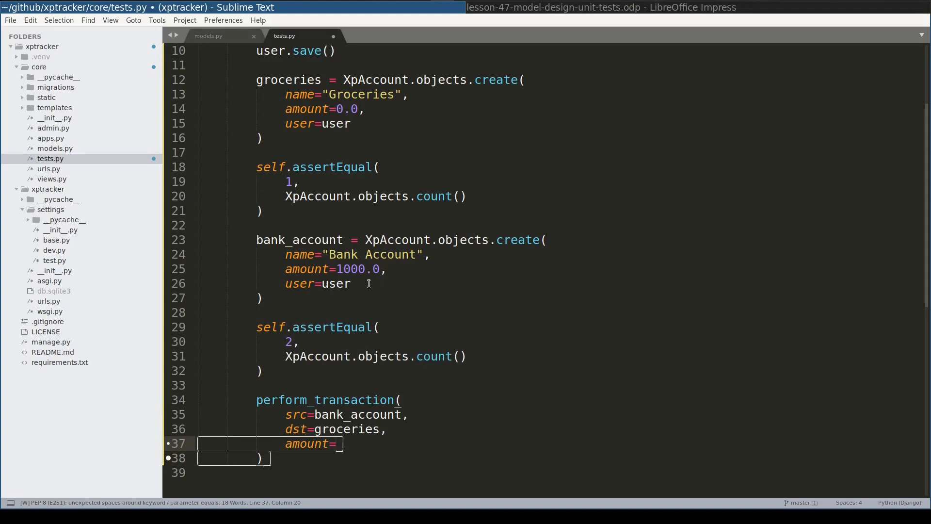
type("37")
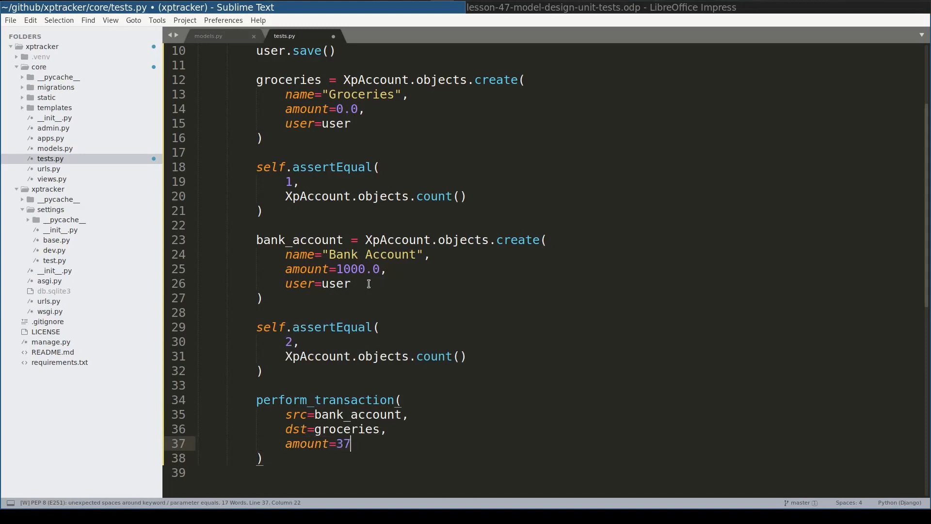
type(".29")
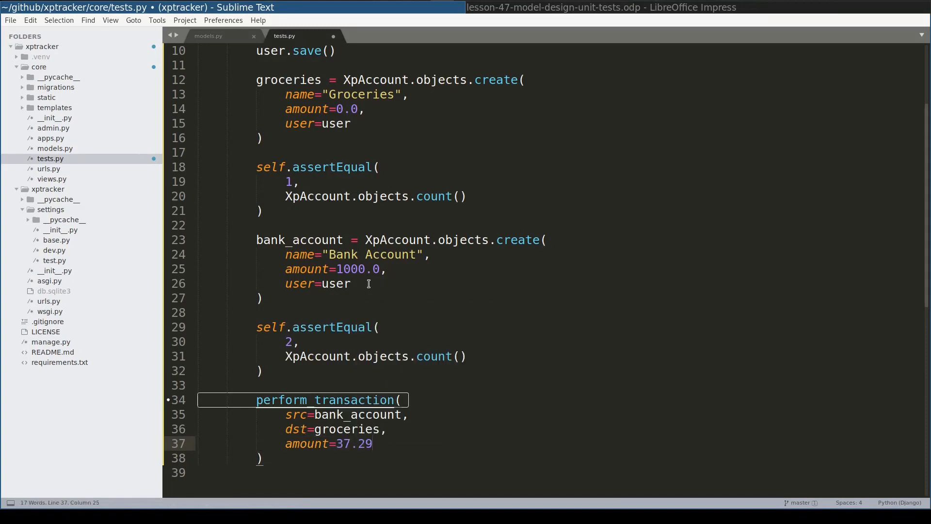
type(",")
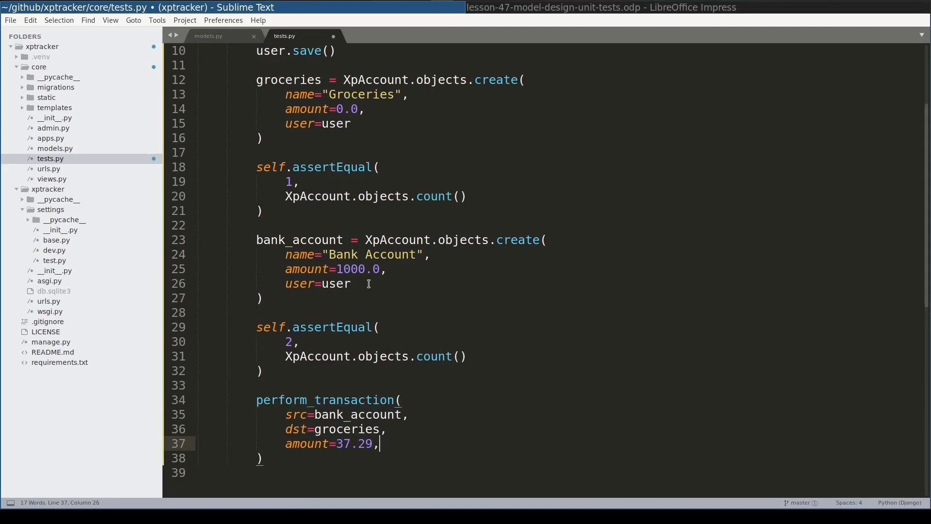
type("description=\"I did my groceries today at MegaDiscounter\"")
type("from .utils import")
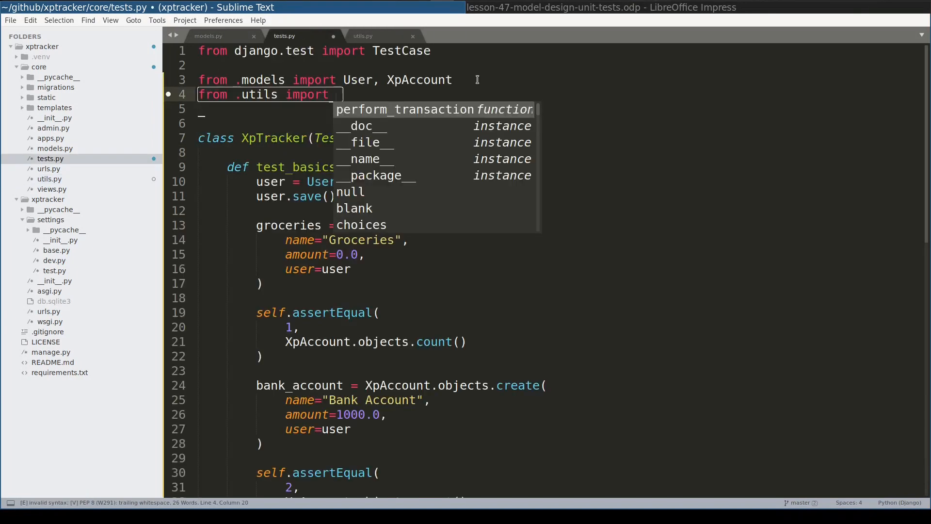
Accept the perform_transaction autocomplete in the 'from .utils import' line
key("tab")
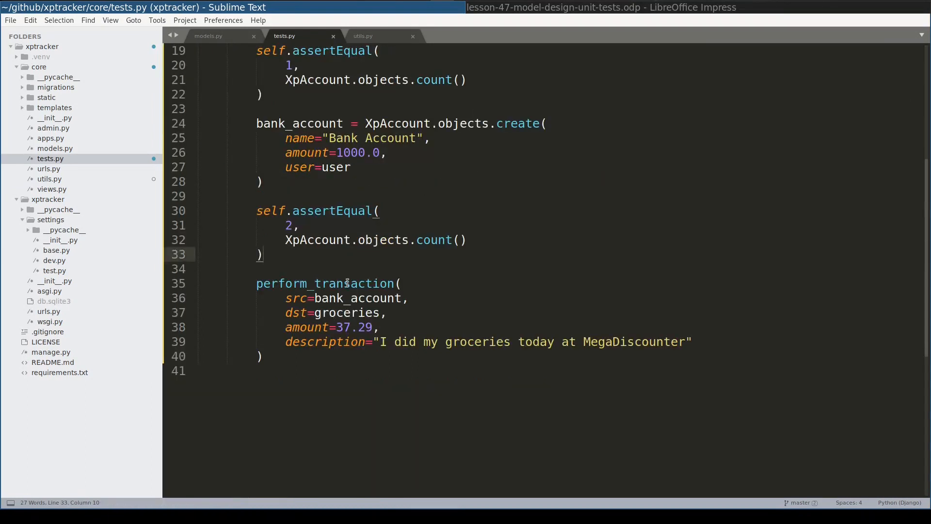
Assert groceries 0 and bank_account 1000.0 before the transaction, then 37.29 and 962.71 after
scroll("down", 3)
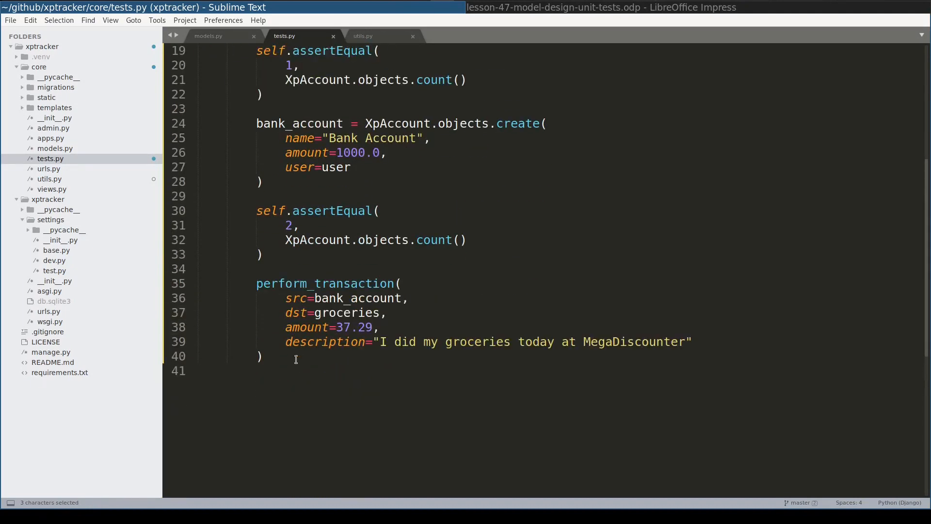
mouse_move(350, 313)
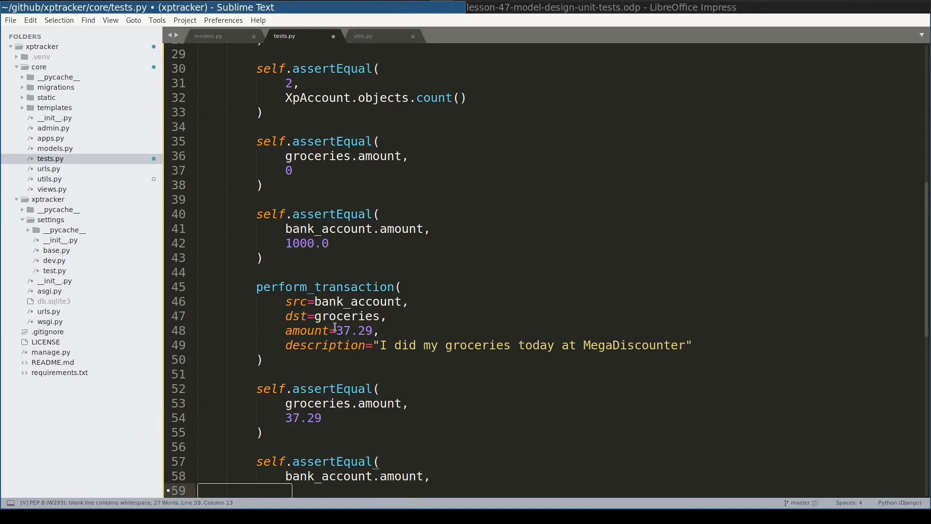
scroll("down", 3)
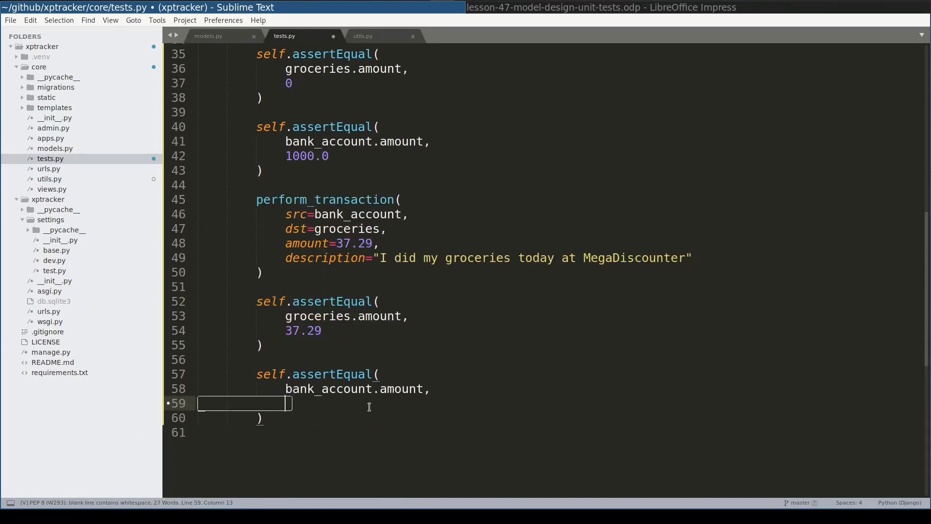
type("962.71  # 1000.00 - 37.29")
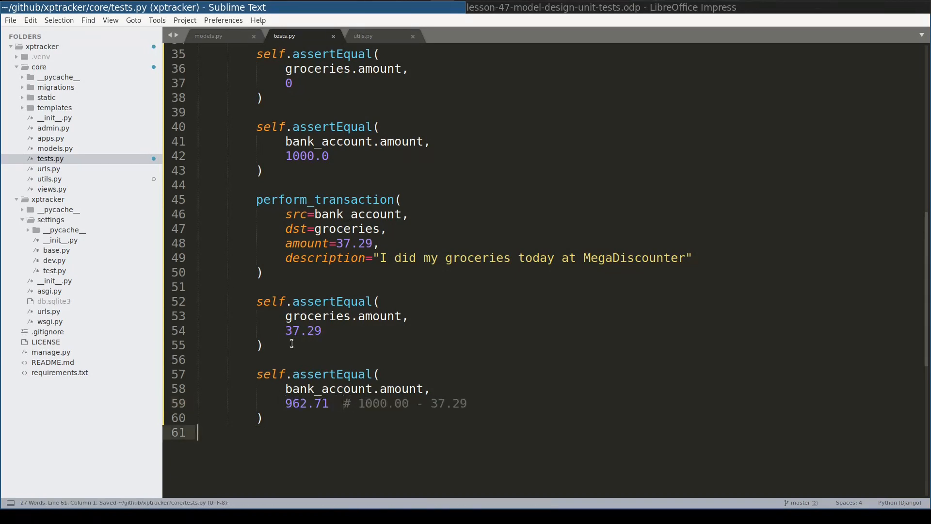
Run the tests, which fail with 0.0 != 37.29, and bring up utils.py
left_click_drag(257, 199, 262, 273)
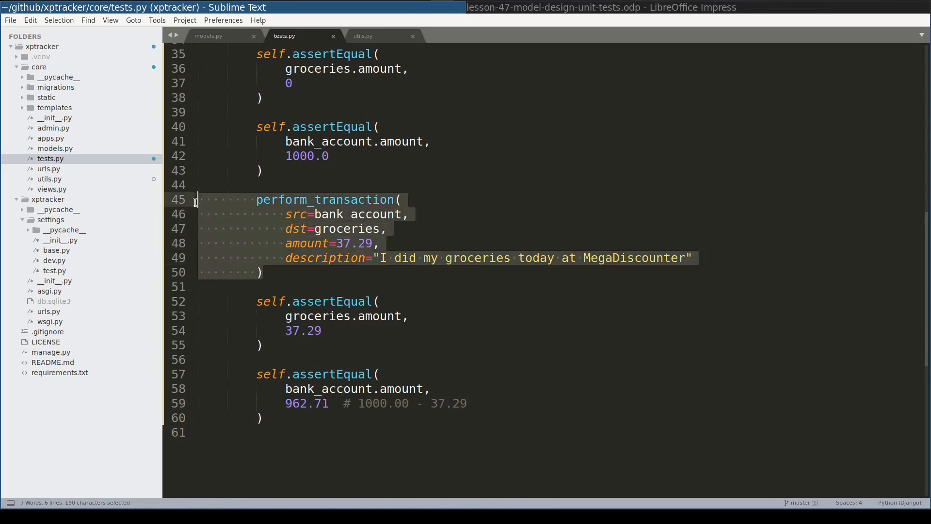
left_click(291, 273)
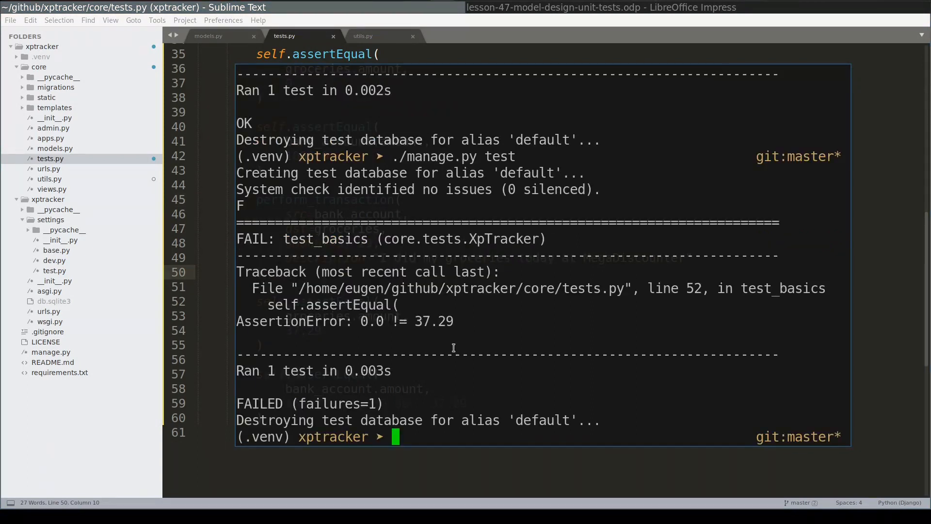
left_click(363, 35)
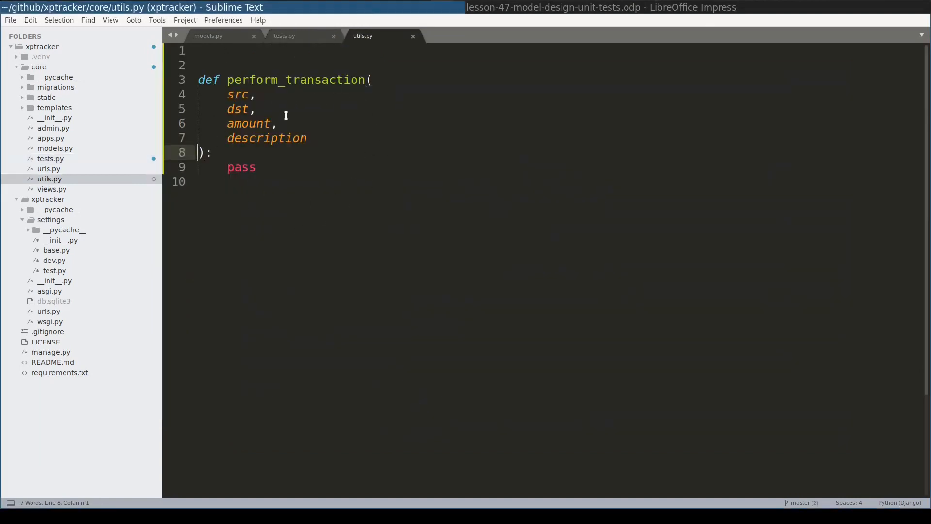
Add a docstring to perform_transaction and import XpTransaction from .models
type("\"\"\"")
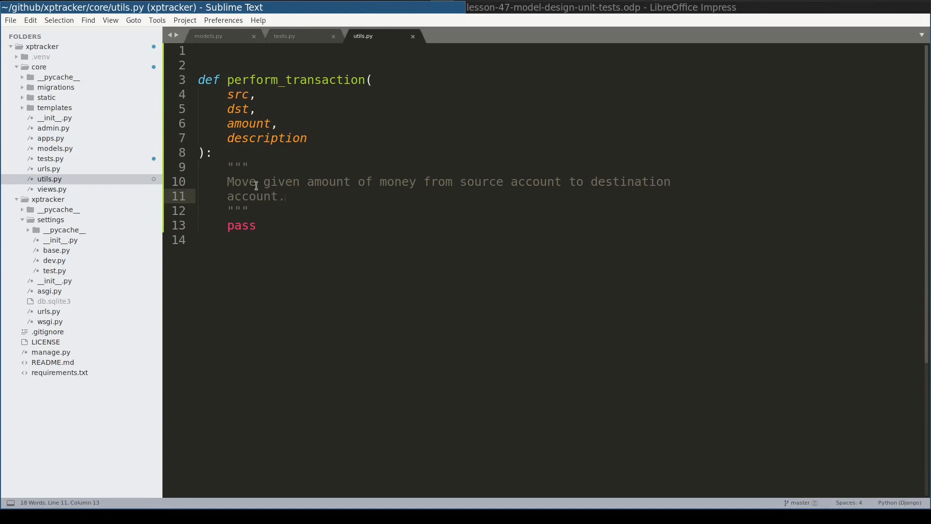
double_click(241, 225)
type("XpTransaction.objects.create(")
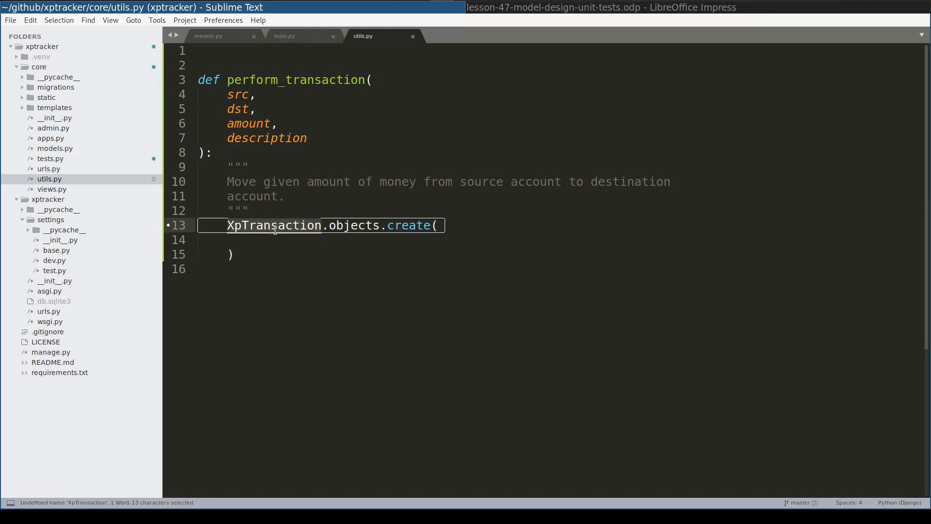
type("from .models import XpTransaction")
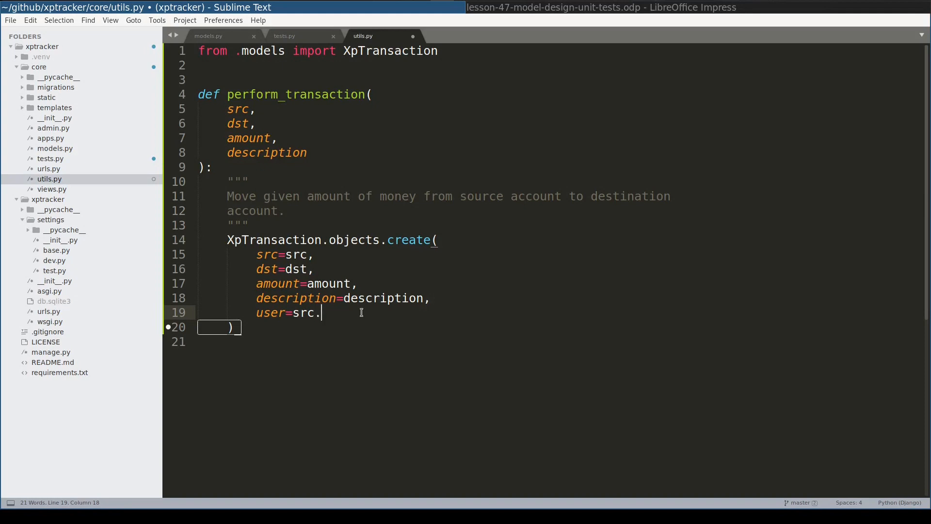
Create an XpTransaction with created_at=date.today(), then update and save src and dst amounts
type("user,")
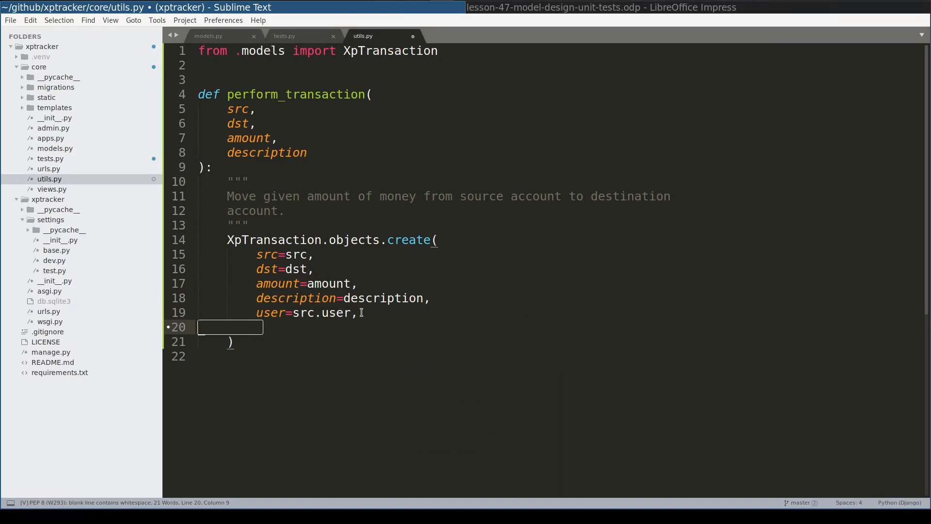
type("created_at=date.today()")
type("from datetime import date")
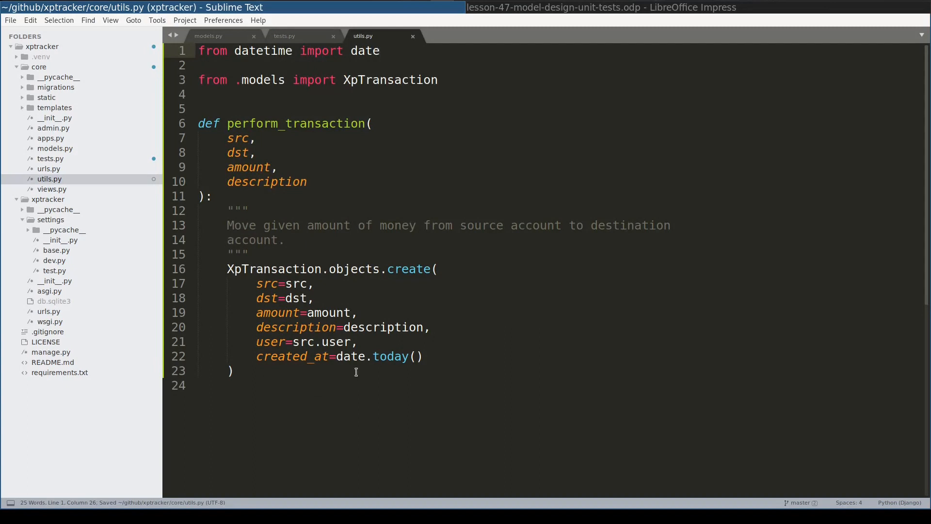
double_click(248, 167)
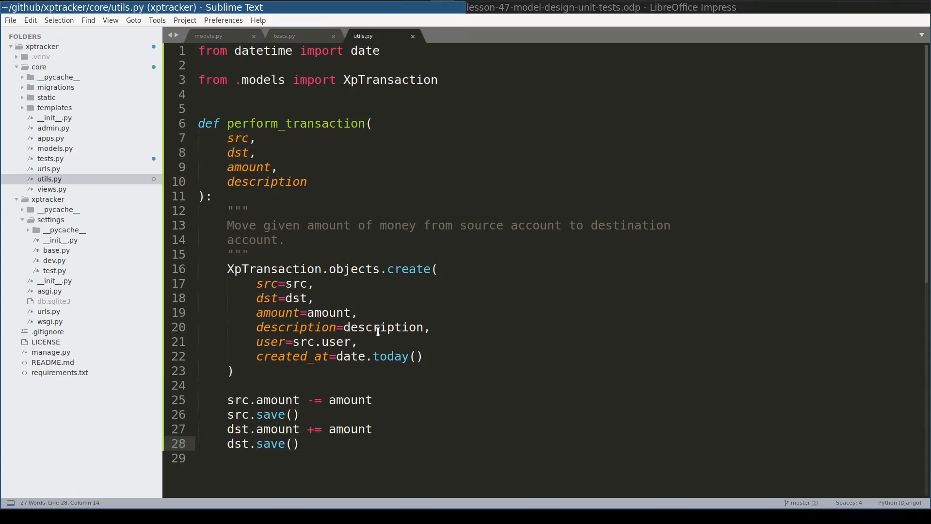
mouse_move(382, 302)
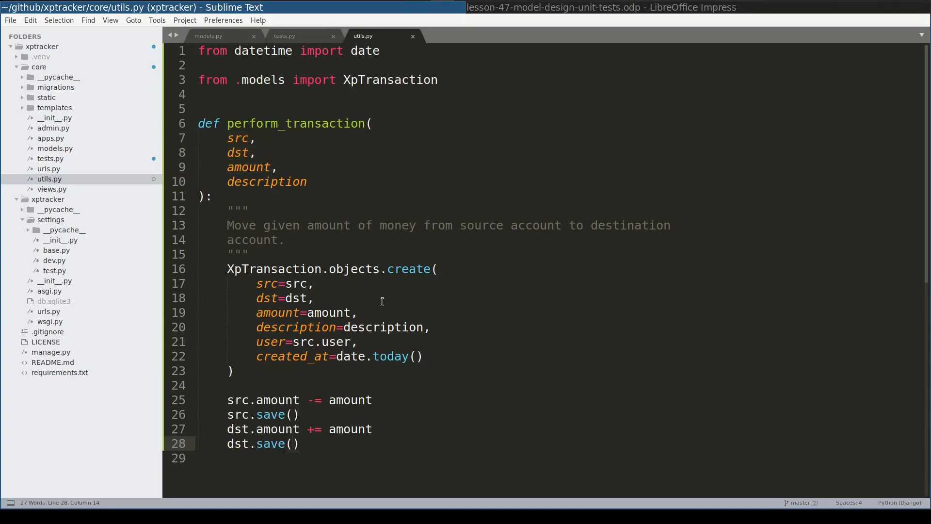